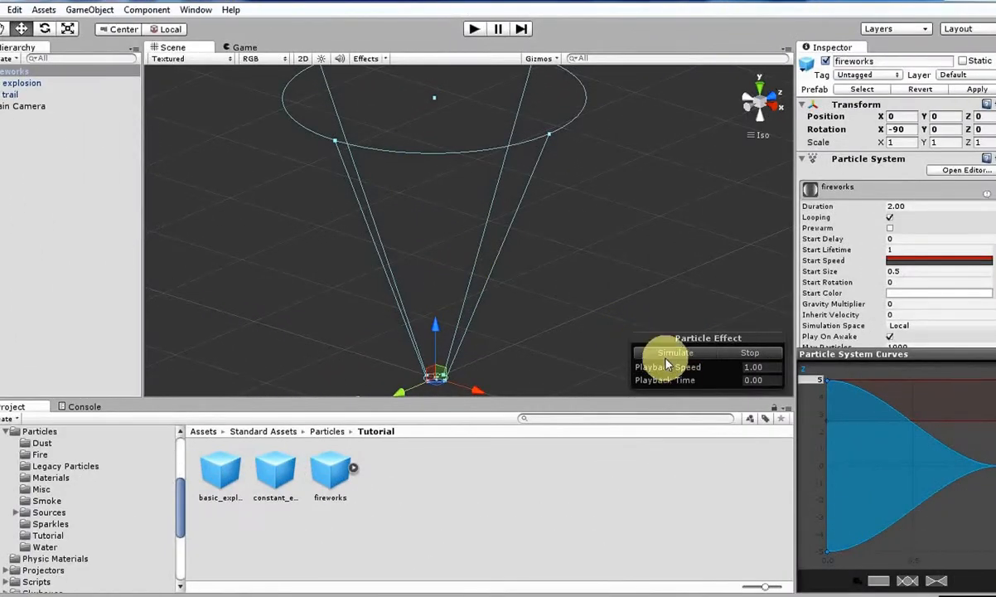
- Simulate the fireworks emitter preview so it emits a cone of particles in the scene
{"action": "left_click", "coordinate": [675, 352]}
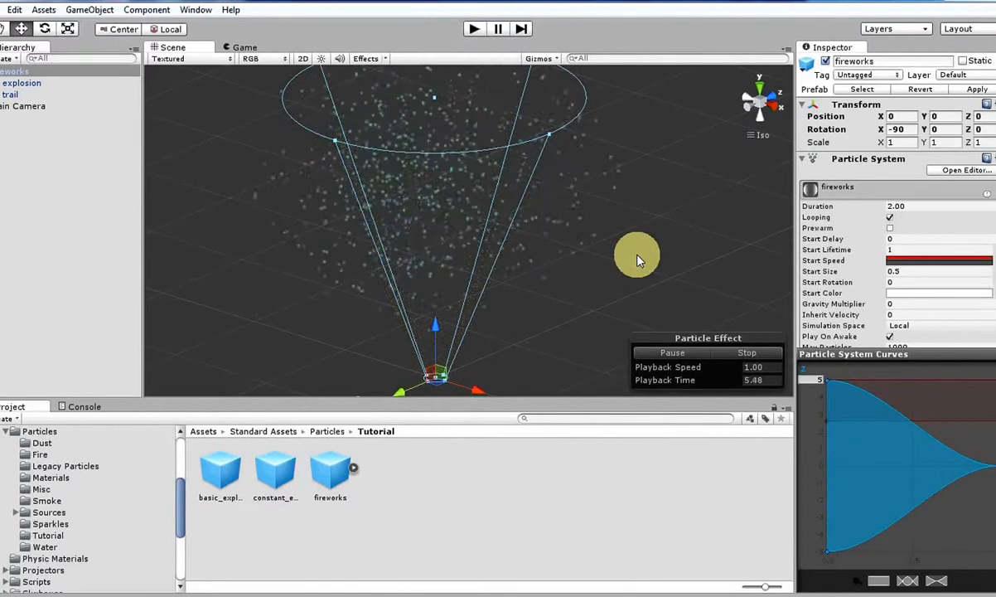
{"action": "mouse_move", "coordinate": [837, 239]}
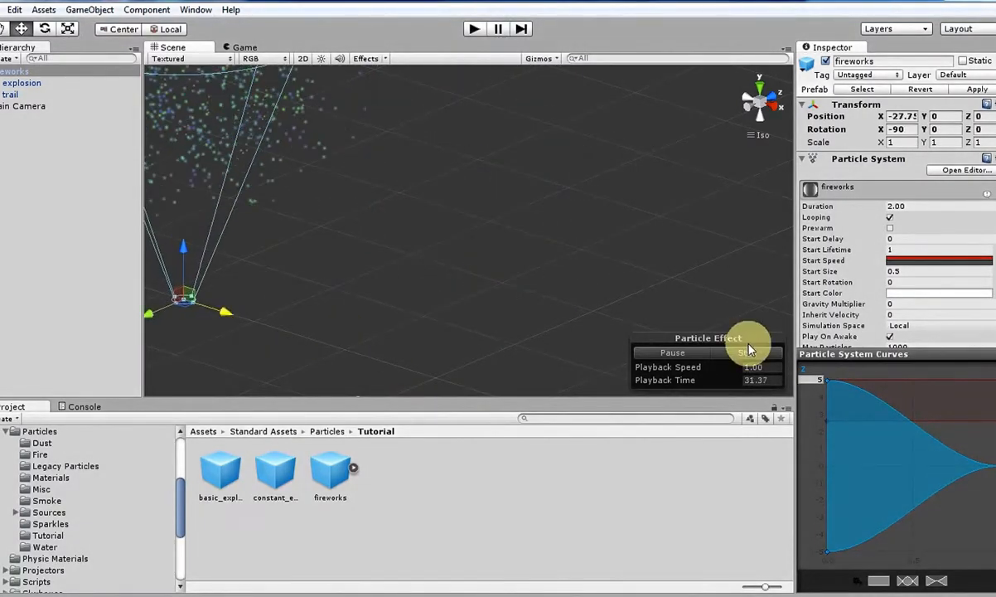
- Create a particle system with Start Speed random between 15 and 25 and Start Size 0.5
{"action": "left_click", "coordinate": [91, 10]}
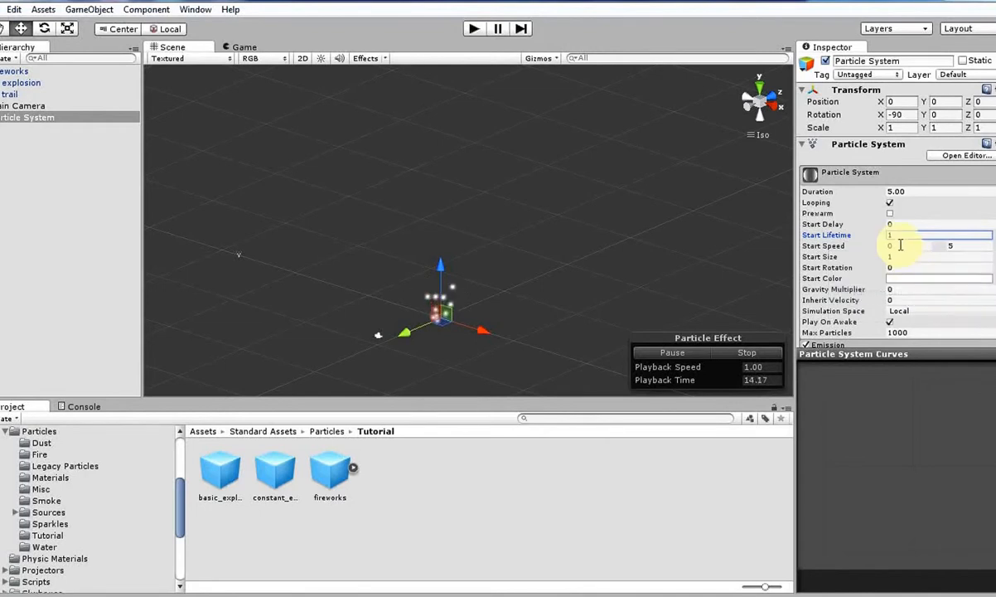
{"action": "mouse_move", "coordinate": [826, 236]}
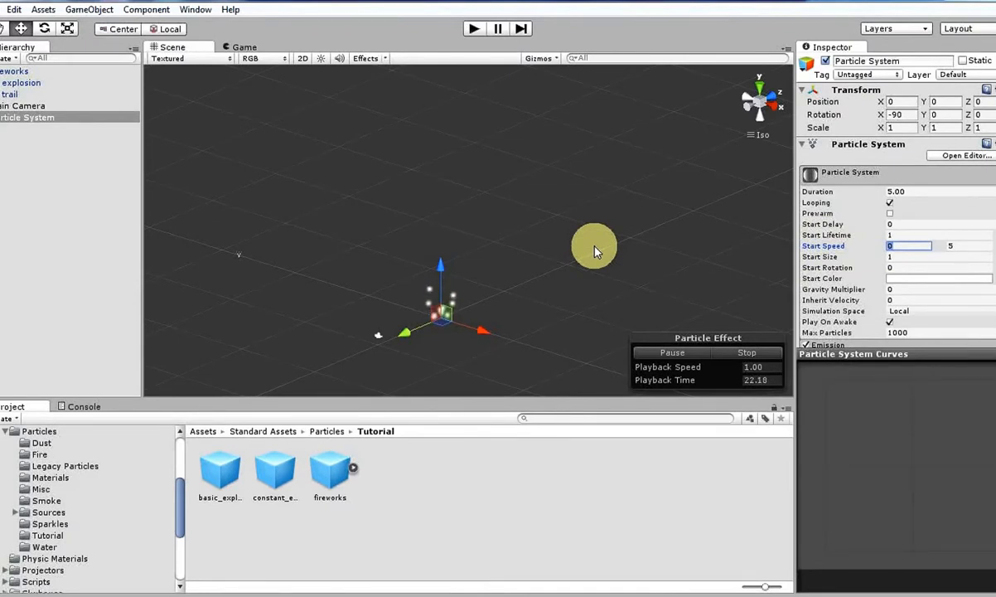
{"action": "type", "text": "15"}
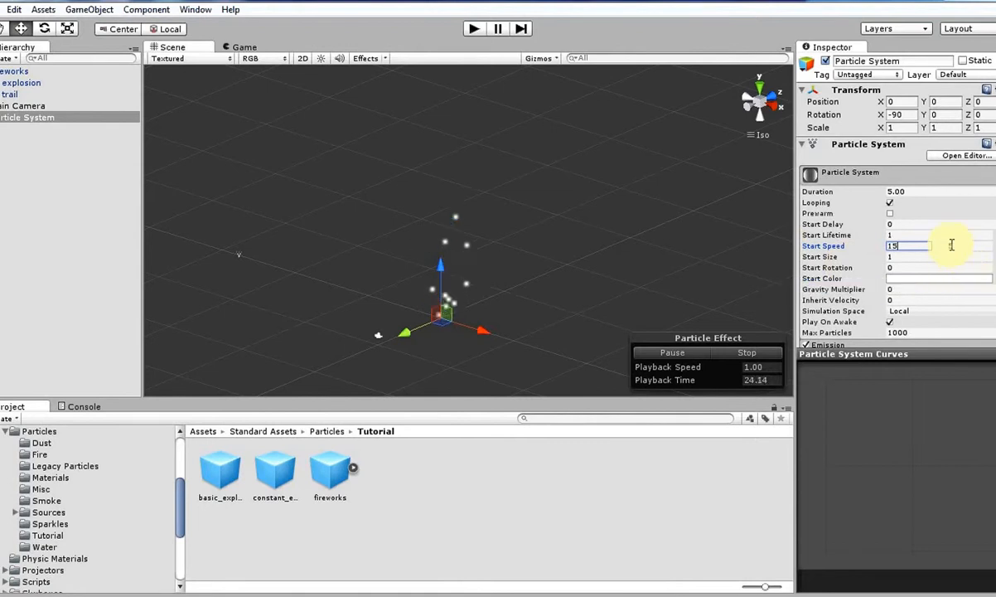
{"action": "type", "text": "25"}
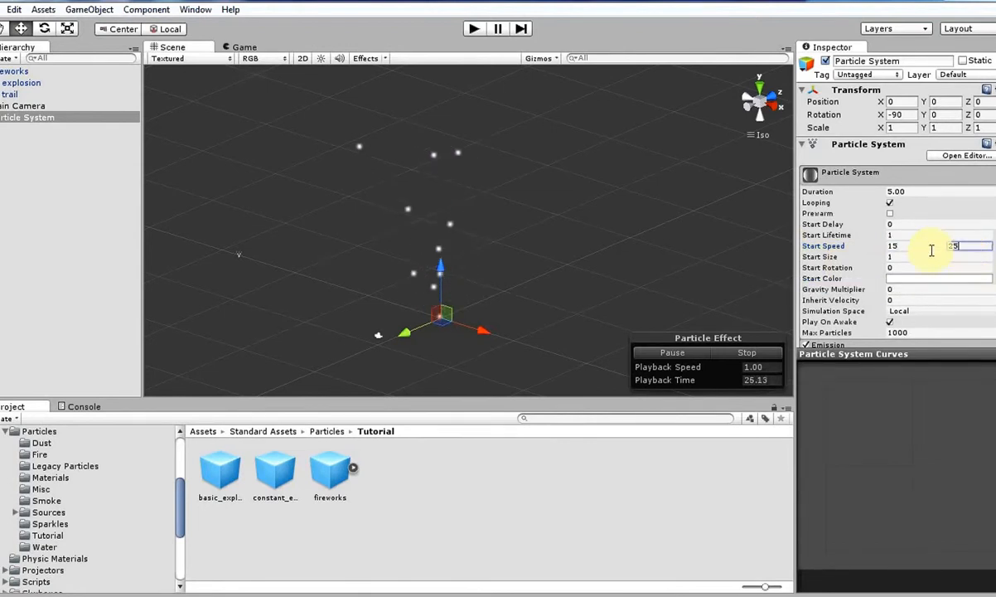
{"action": "type", "text": "25"}
{"action": "left_click", "coordinate": [938, 257]}
{"action": "type", "text": "0.5"}
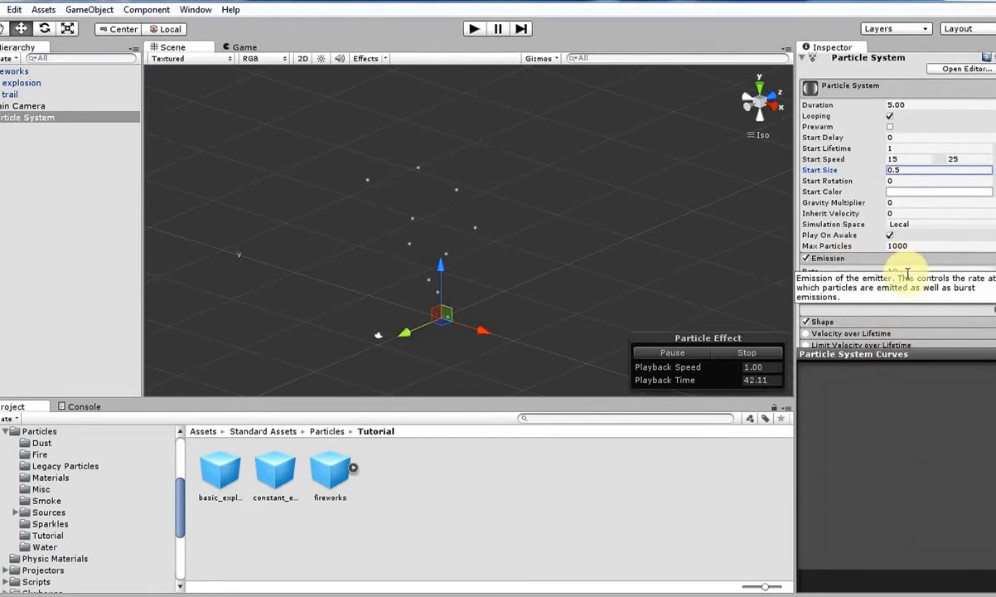
- Set Emission Rate 0 with one burst of 30 particles and Duration 2 seconds
{"action": "left_click", "coordinate": [829, 259]}
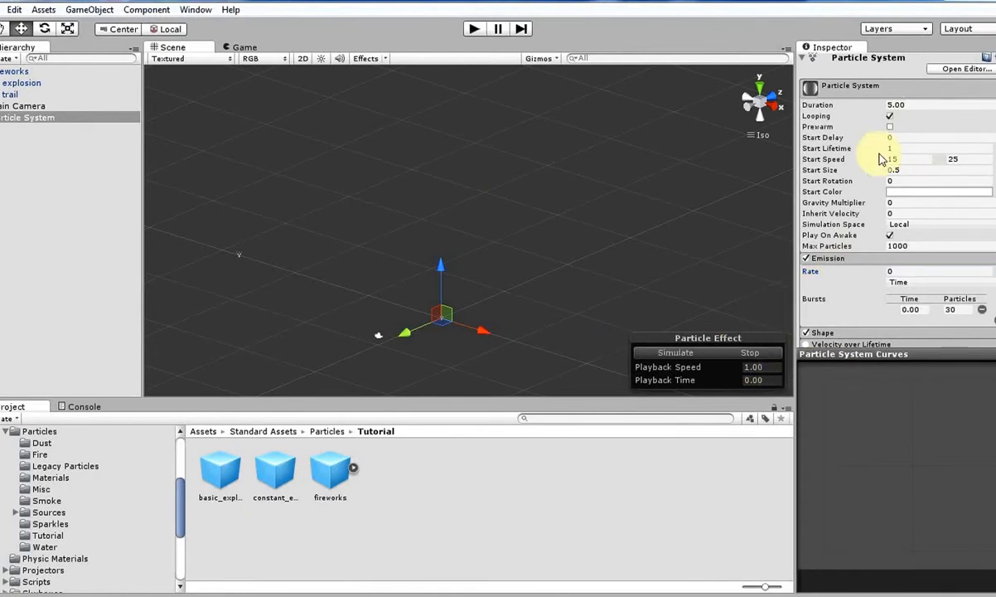
{"action": "left_click", "coordinate": [903, 105]}
{"action": "type", "text": "2"}
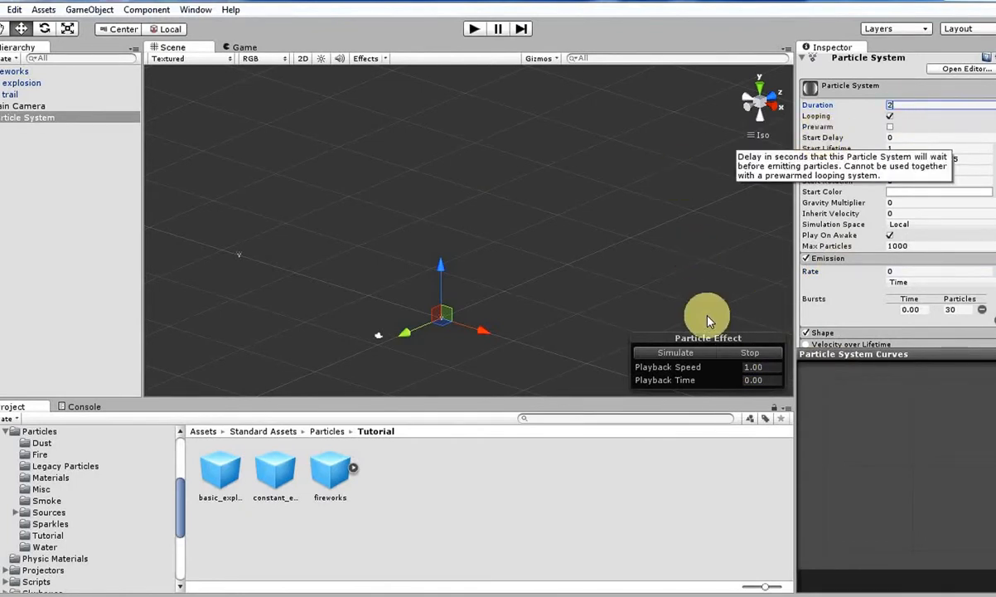
{"action": "left_click", "coordinate": [675, 351]}
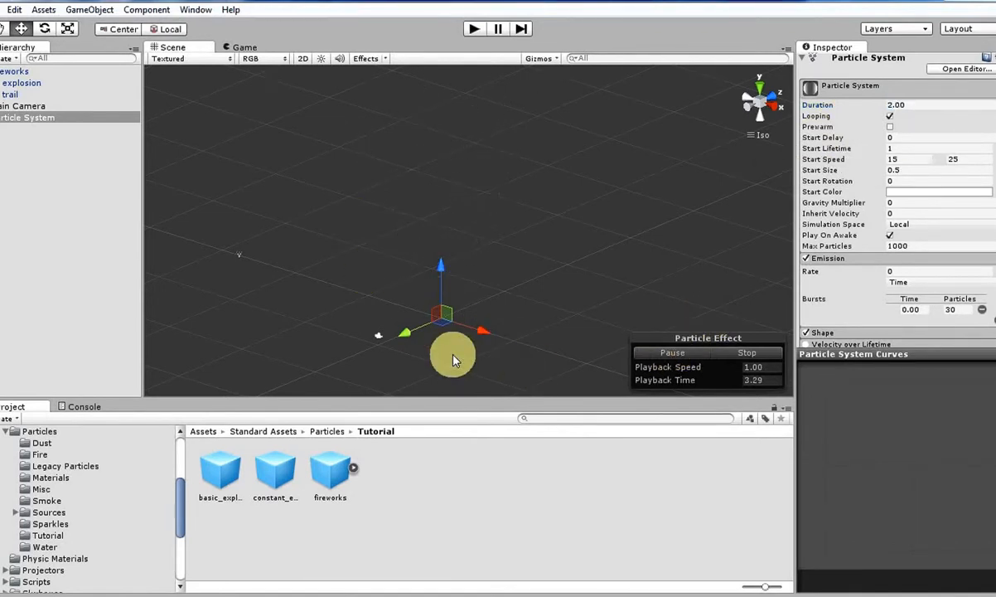
{"action": "scroll", "scroll_direction": "down", "scroll_amount": 3}
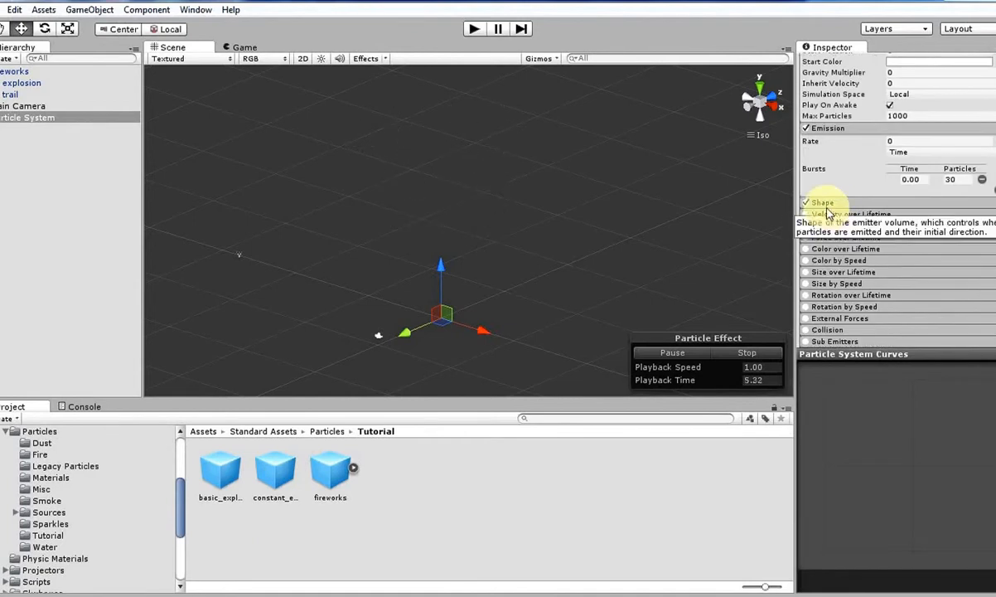
- Enable Force over Lifetime and shape its curve to rise then fall over the particles' life
{"action": "left_click", "coordinate": [819, 202]}
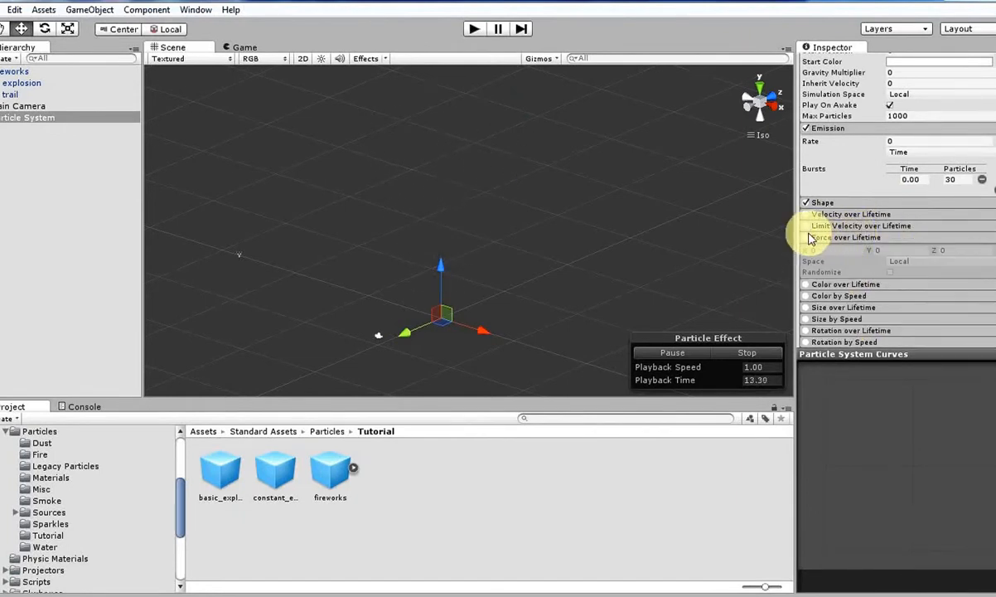
{"action": "left_click", "coordinate": [804, 237]}
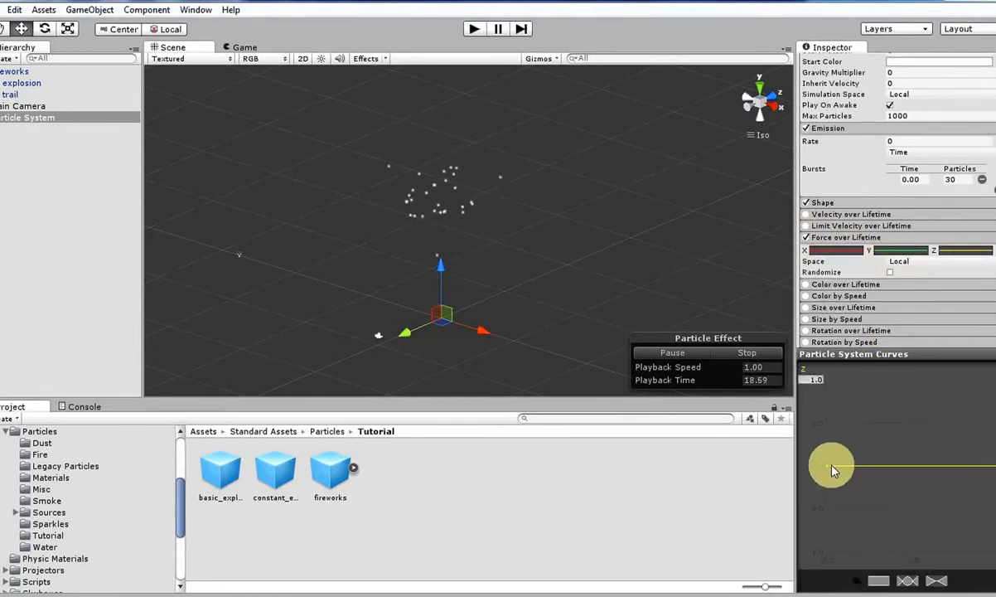
{"action": "left_click_drag", "start_coordinate": [832, 464], "coordinate": [831, 544]}
{"action": "type", "text": "5"}
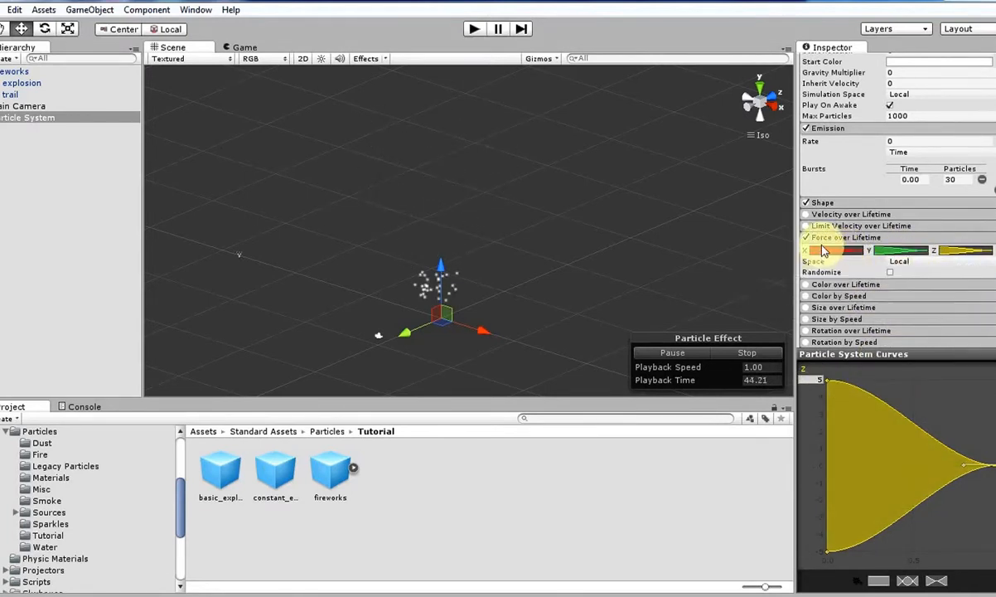
{"action": "mouse_move", "coordinate": [918, 265]}
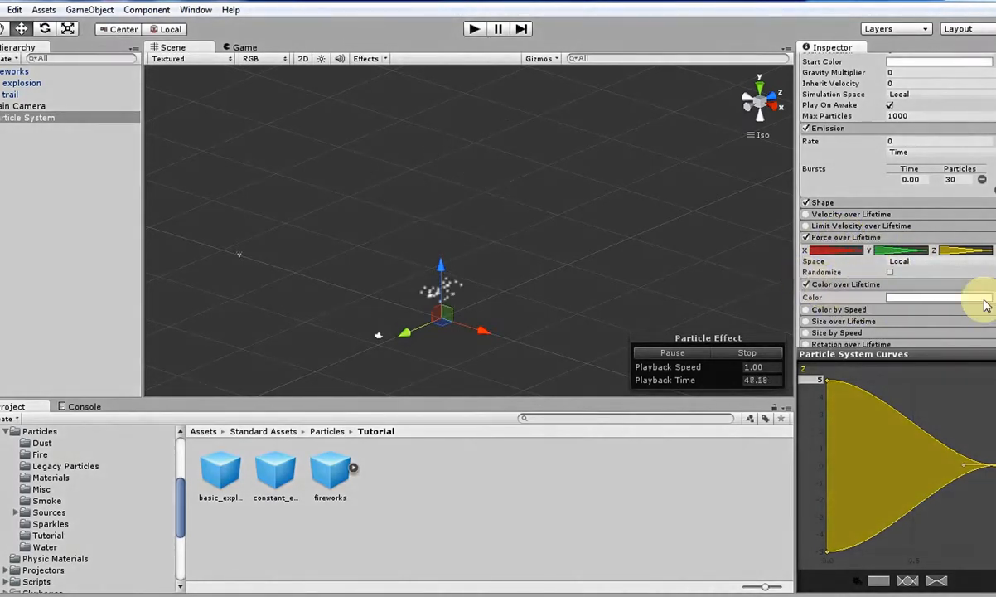
- Enable Color over Lifetime and set the gradient keys for the burst particles
{"action": "left_click", "coordinate": [934, 295]}
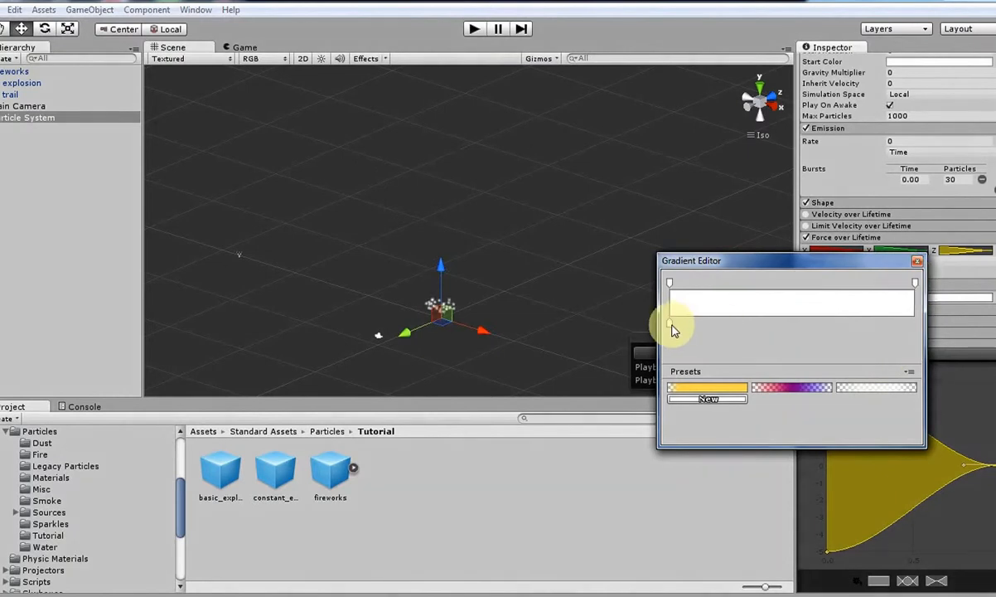
{"action": "left_click", "coordinate": [669, 323]}
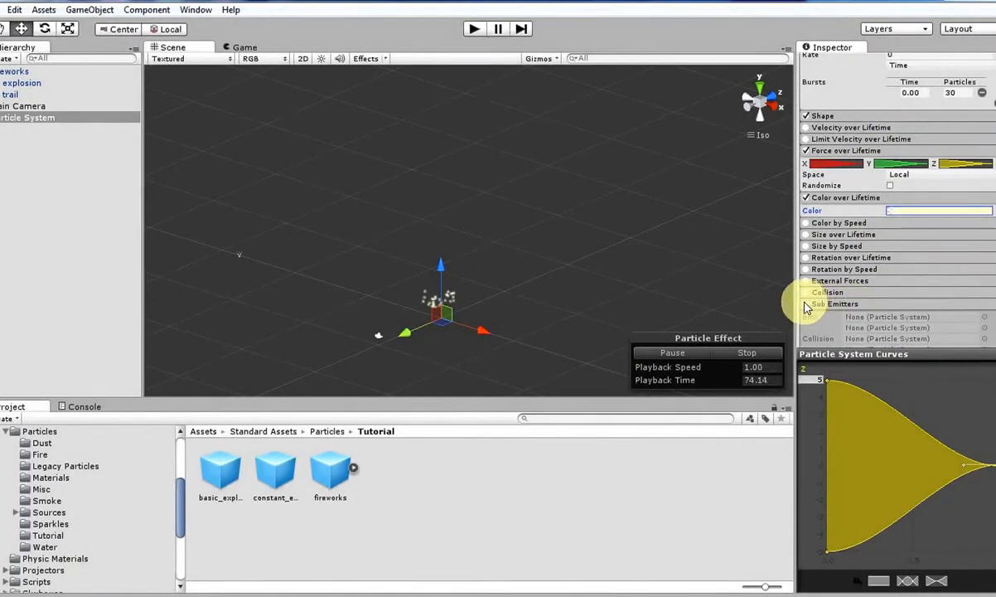
- Enable Sub Emitters and add a birth sub-emitter child under the burst system
{"action": "left_click", "coordinate": [803, 303]}
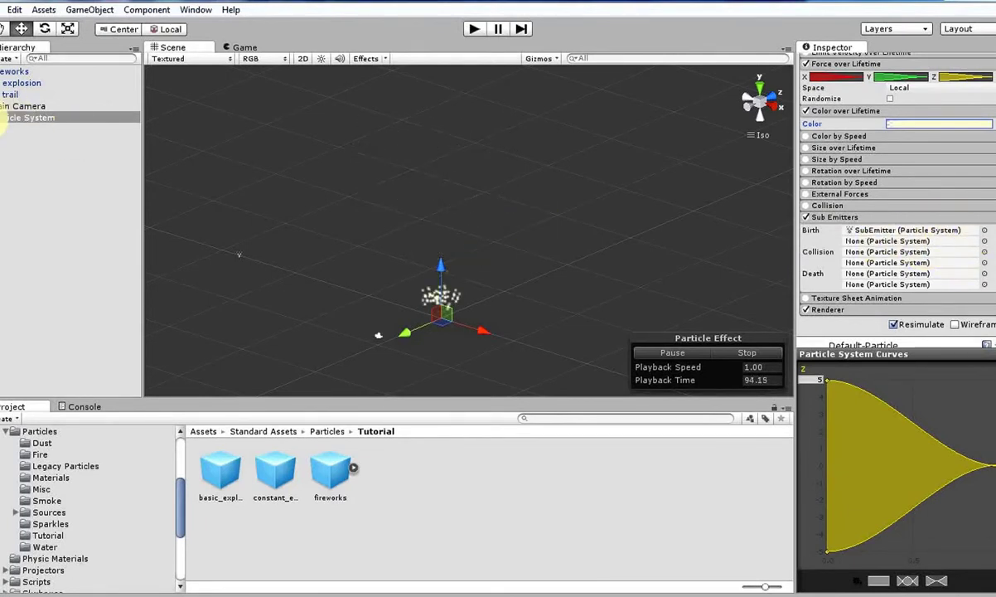
{"action": "left_click", "coordinate": [25, 118]}
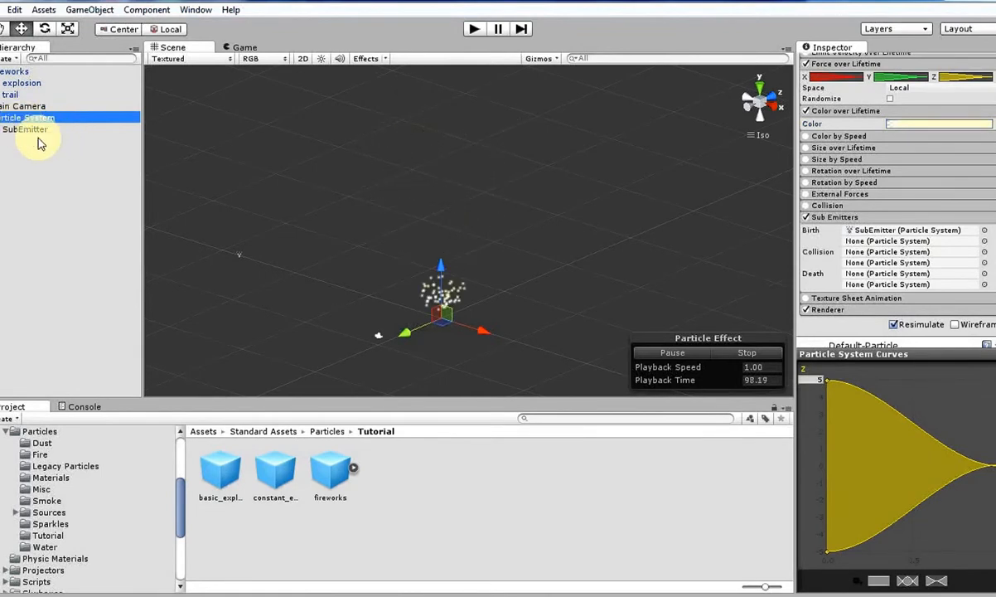
{"action": "left_click", "coordinate": [30, 129]}
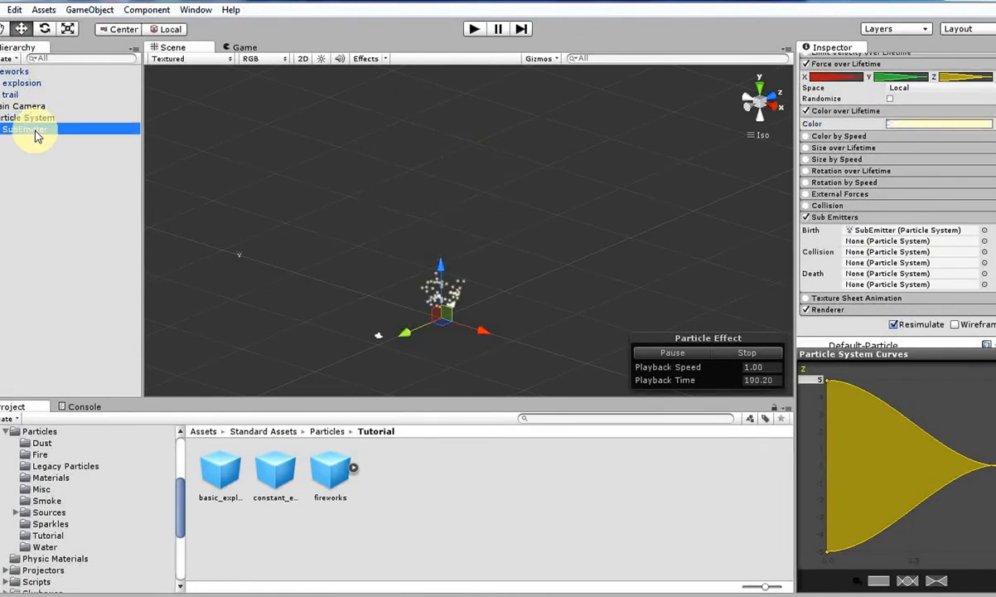
- Rename the burst particle system and begin renaming its sub-emitter
{"action": "left_click", "coordinate": [24, 130]}
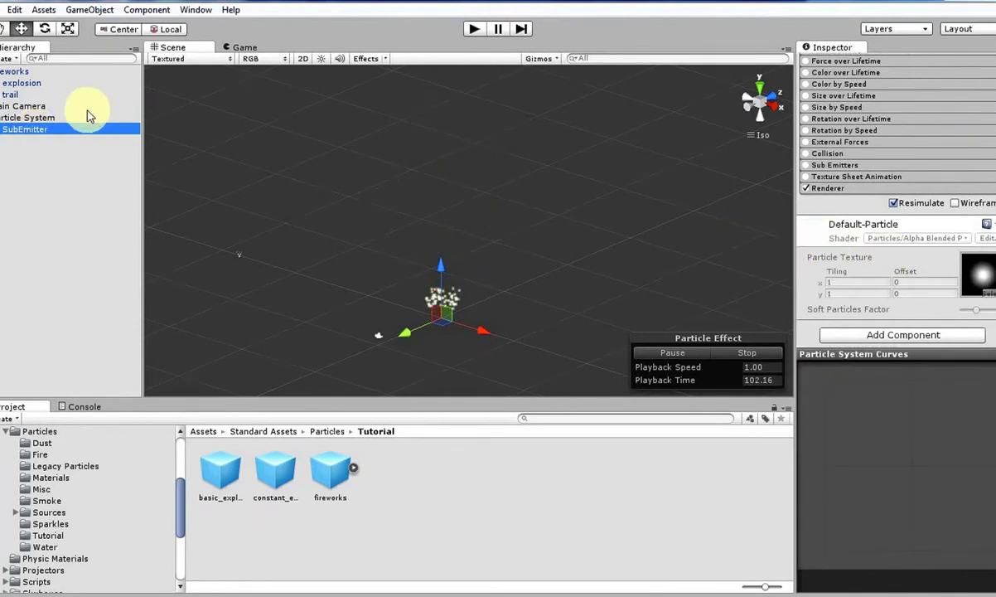
{"action": "left_click", "coordinate": [27, 118]}
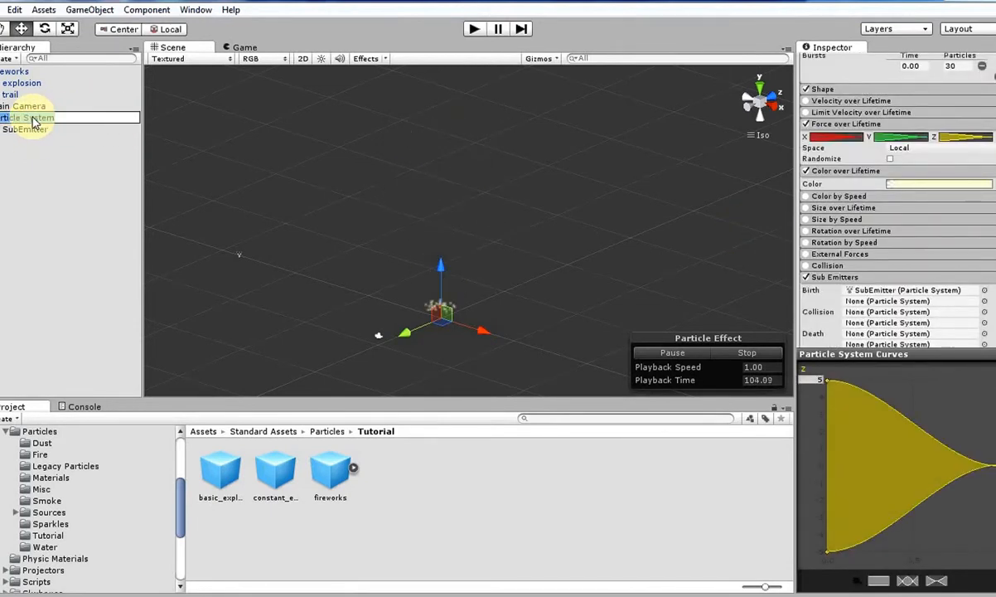
{"action": "left_click", "coordinate": [34, 116]}
{"action": "type", "text": "trail"}
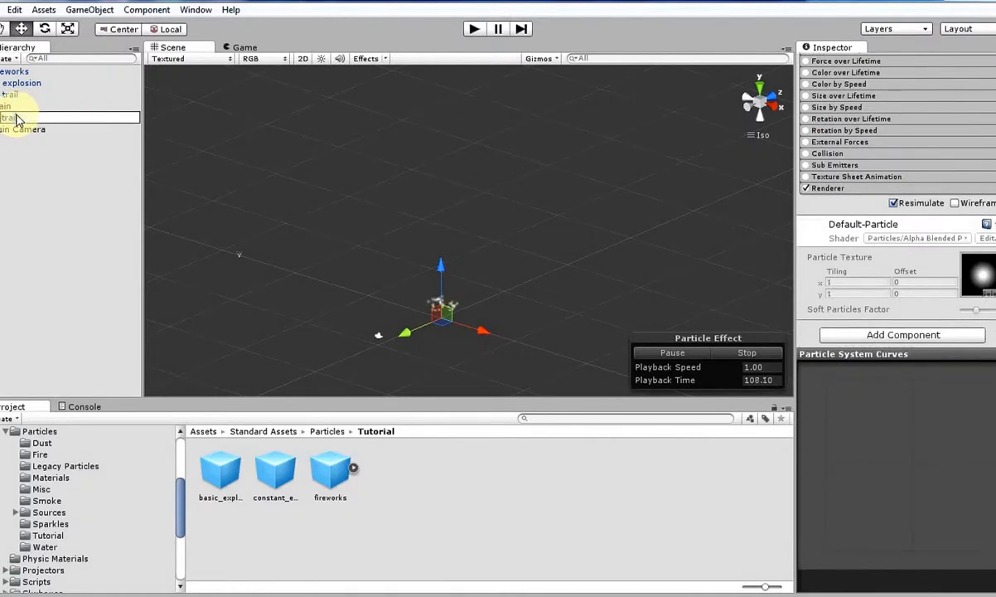
- Name the sub-emitter 'trail' with Duration 2, Speed 0, Size 0.35, Rate 4, Sphere radius 0.01
{"action": "left_click", "coordinate": [25, 117]}
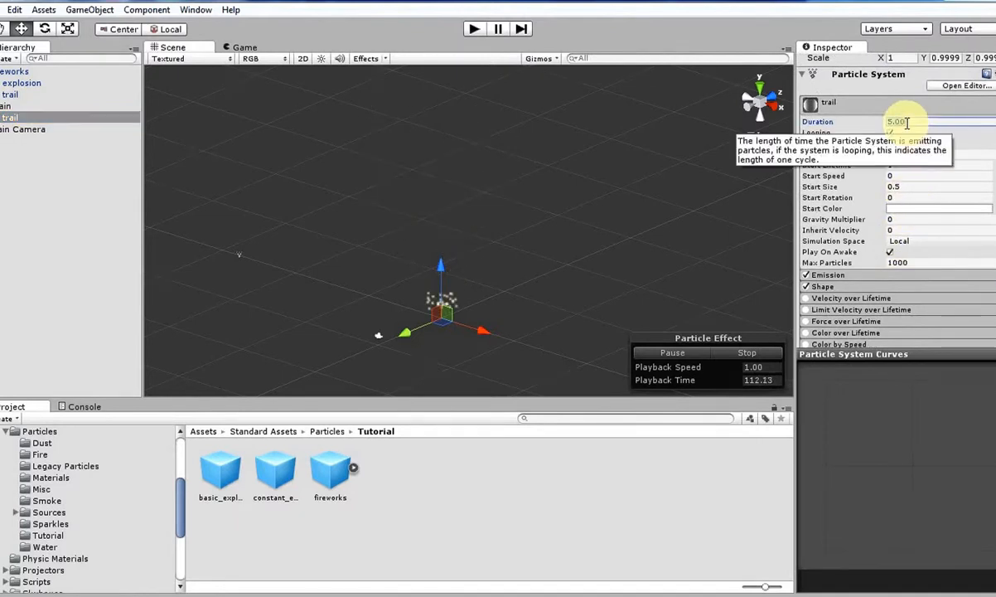
{"action": "type", "text": "2.00"}
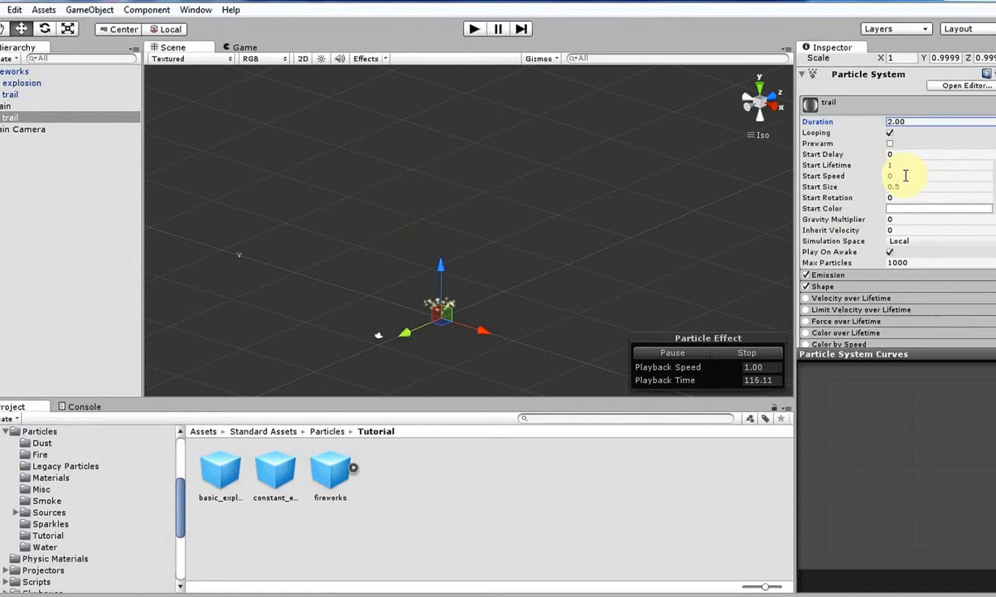
{"action": "left_click", "coordinate": [915, 185]}
{"action": "type", "text": "0.25"}
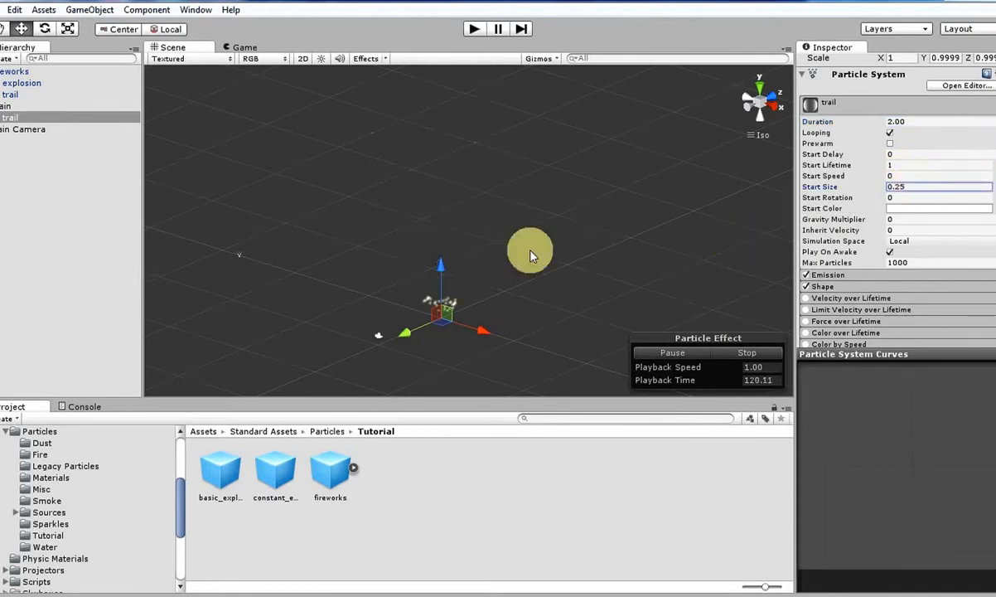
{"action": "left_click", "coordinate": [925, 186]}
{"action": "type", "text": "4"}
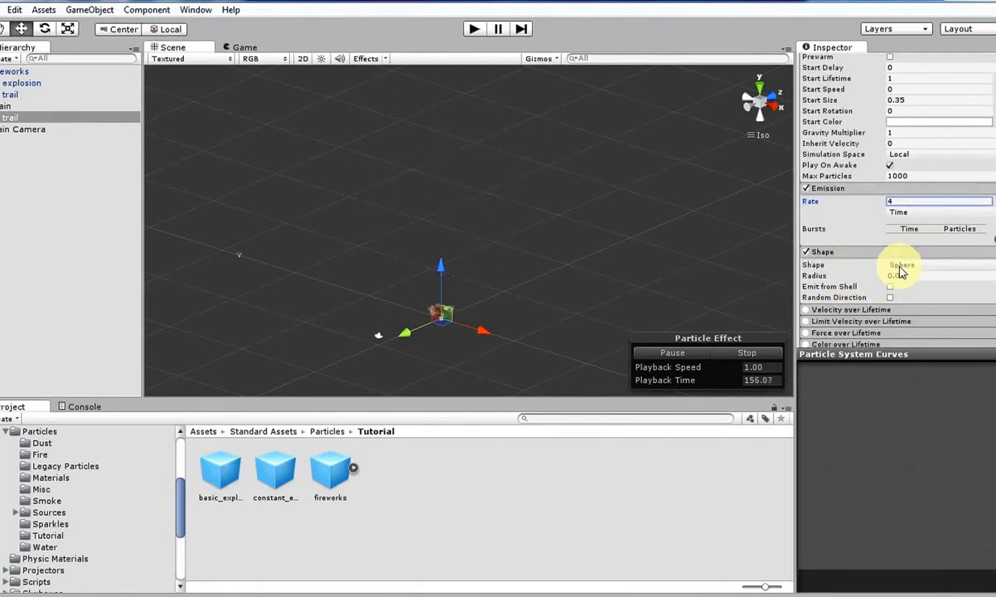
{"action": "scroll", "scroll_direction": "down", "scroll_amount": 3}
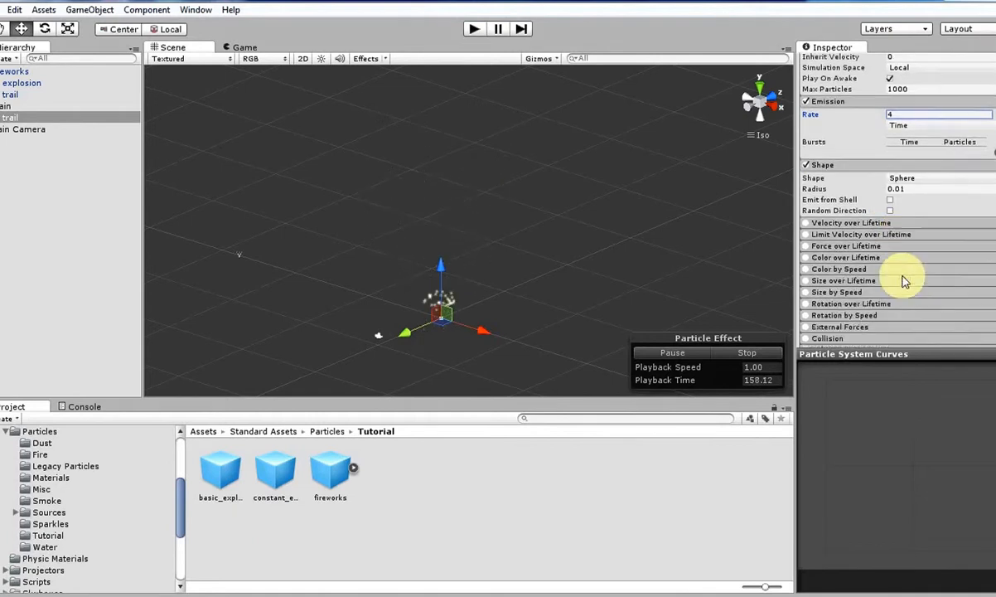
- Enable Velocity over Lifetime on trail with curved X/Y/Z velocities
{"action": "left_click", "coordinate": [802, 222]}
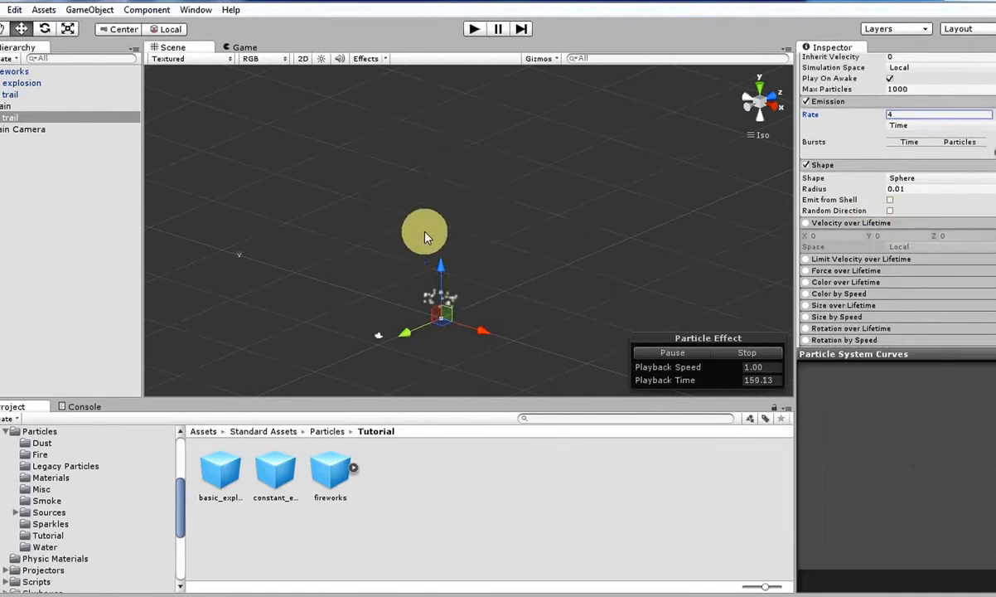
{"action": "mouse_move", "coordinate": [902, 217]}
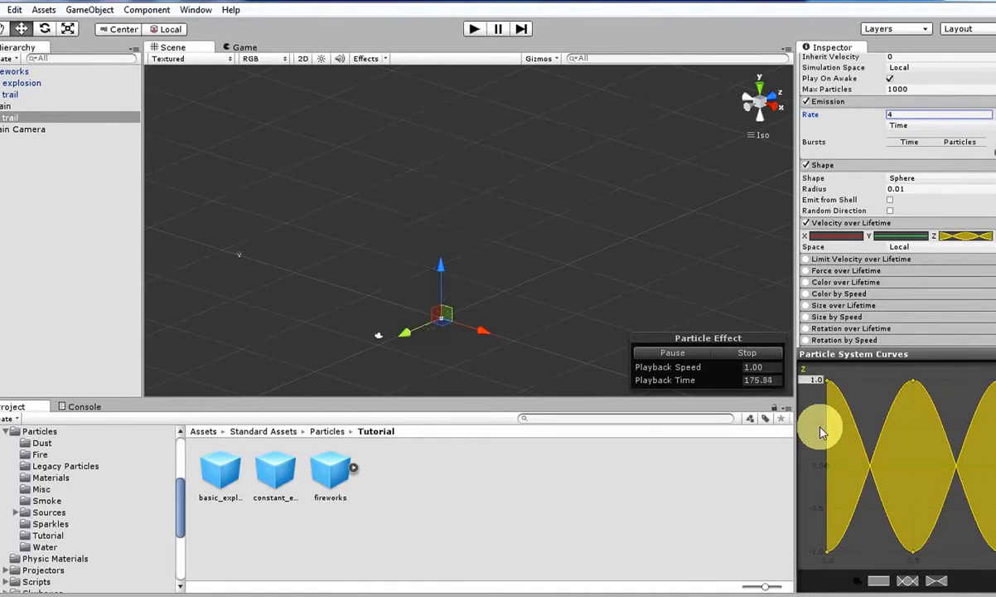
{"action": "mouse_move", "coordinate": [853, 328]}
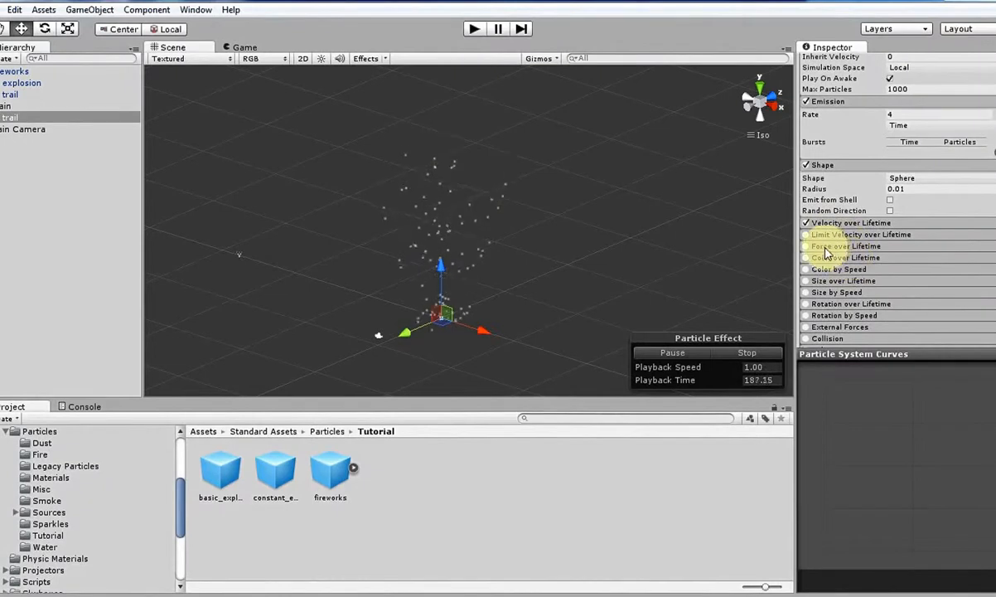
- Enable Color over Lifetime on trail with a white gradient that fades out
{"action": "left_click", "coordinate": [806, 257]}
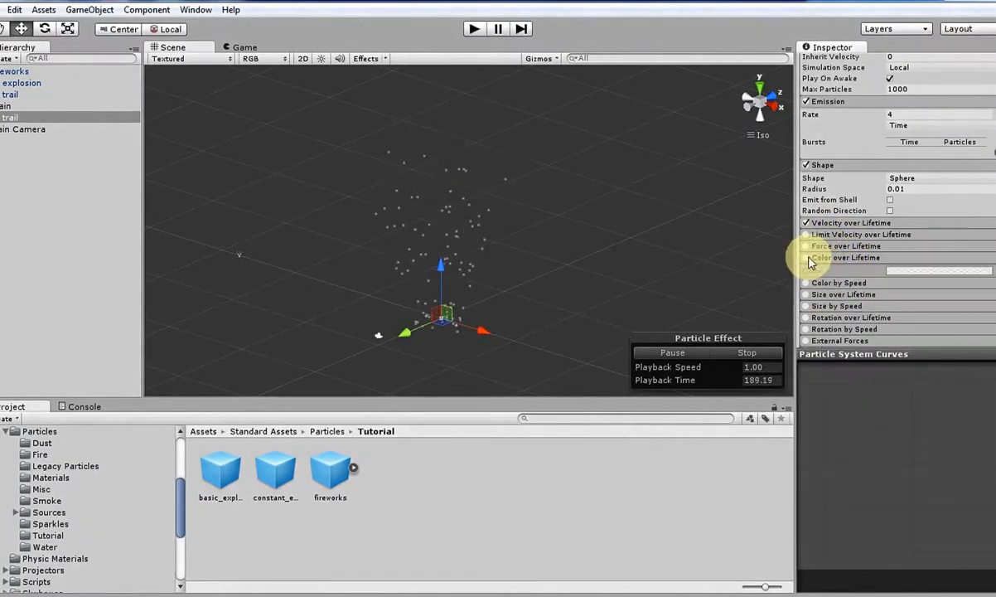
{"action": "left_click", "coordinate": [938, 270]}
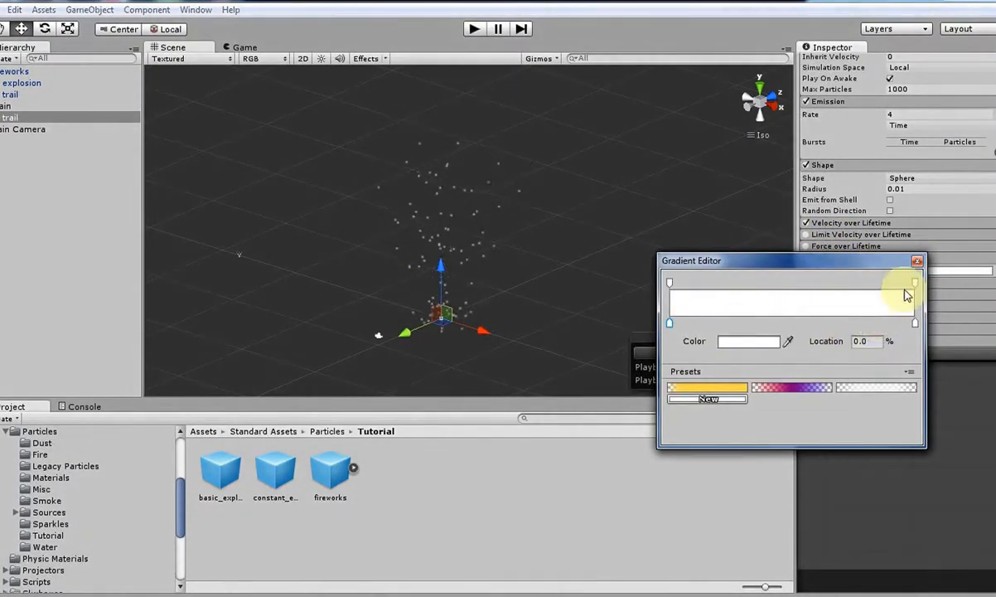
{"action": "left_click", "coordinate": [915, 282]}
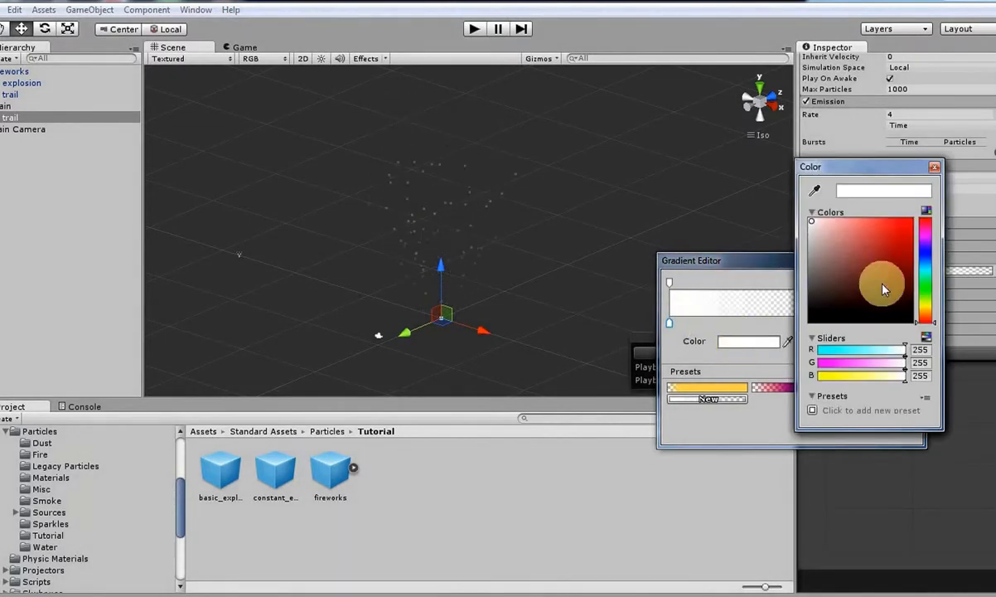
{"action": "left_click", "coordinate": [835, 230]}
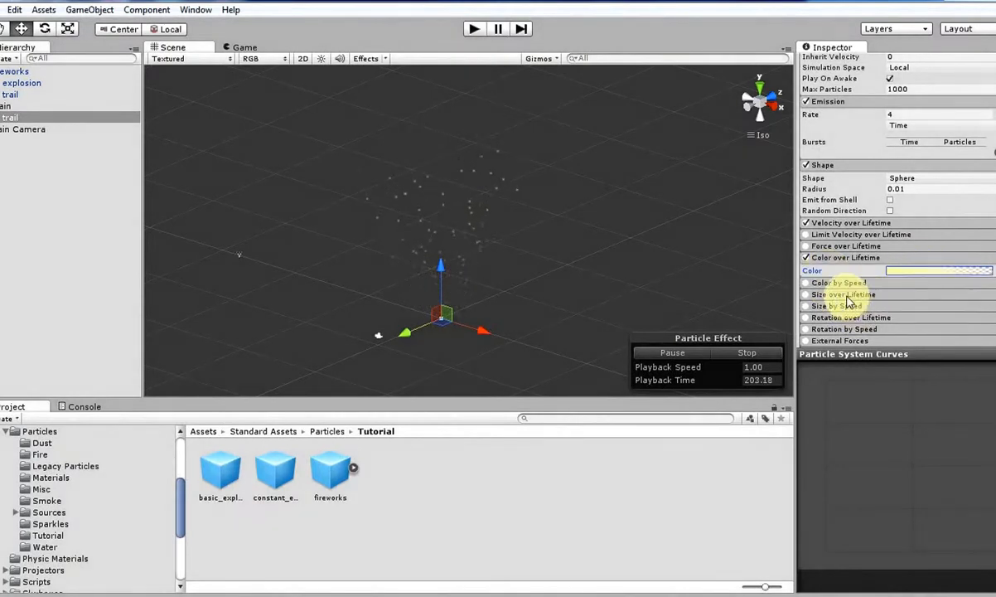
- On fireworks, assign trail to the Birth slot and add a Death sub-emitter 'explosion'
{"action": "left_click", "coordinate": [805, 295]}
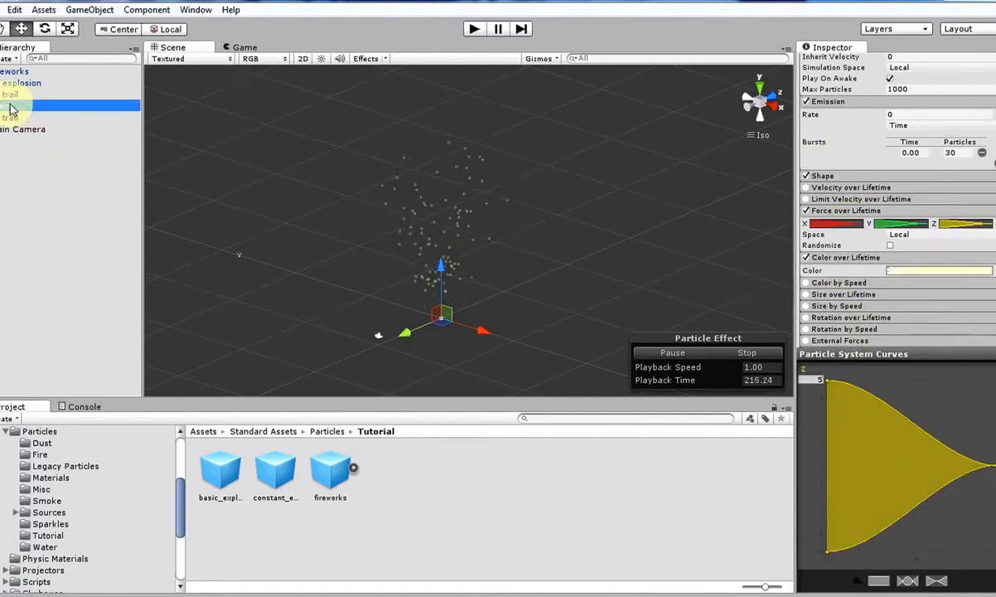
{"action": "left_click", "coordinate": [13, 107]}
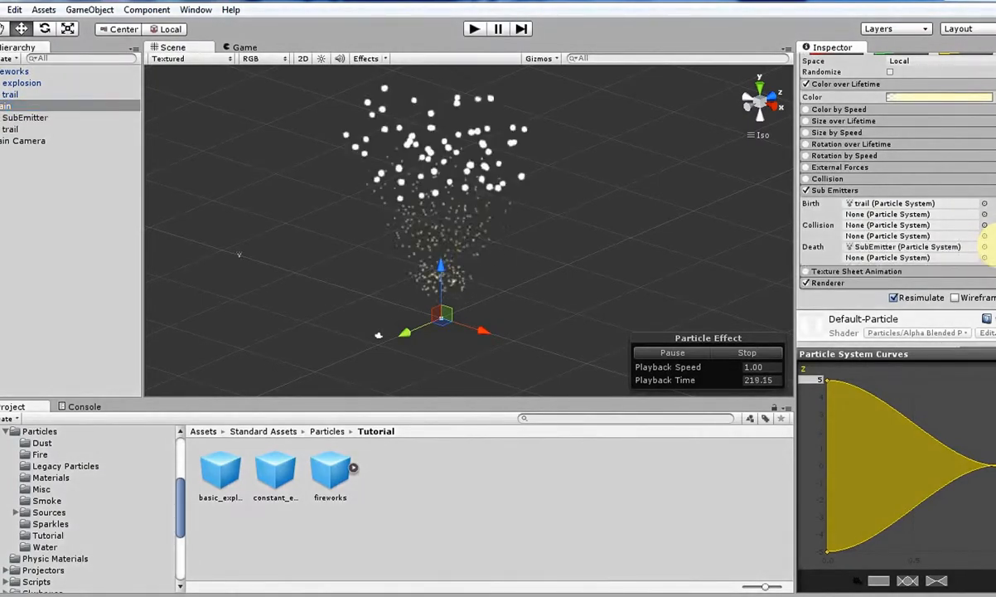
{"action": "left_click", "coordinate": [25, 118]}
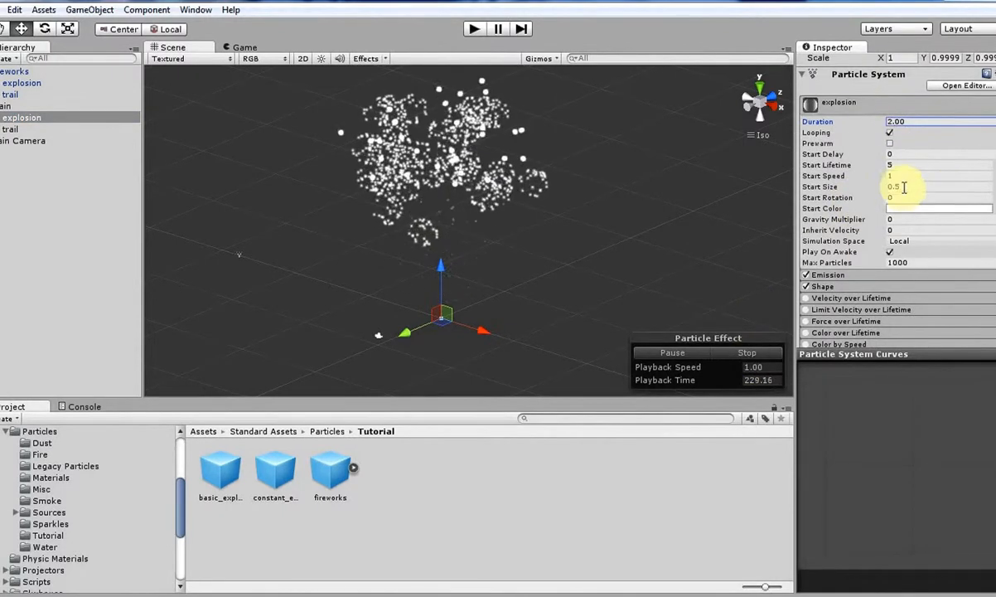
- Set the explosion's Start Lifetime 1, Start Speed 15, Start Size 0.35 and Gravity Multiplier 1
{"action": "left_click", "coordinate": [937, 166]}
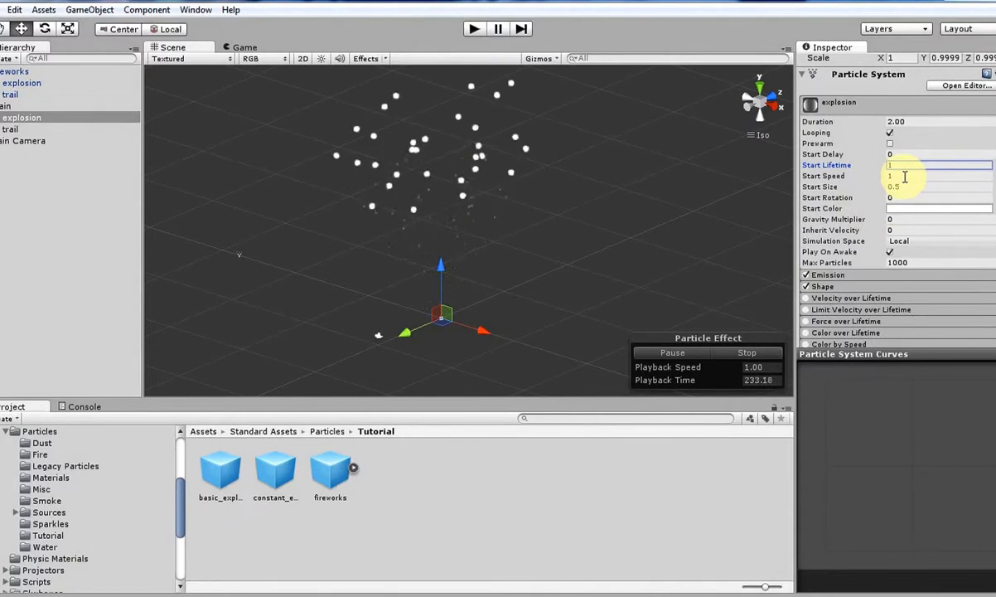
{"action": "type", "text": "15"}
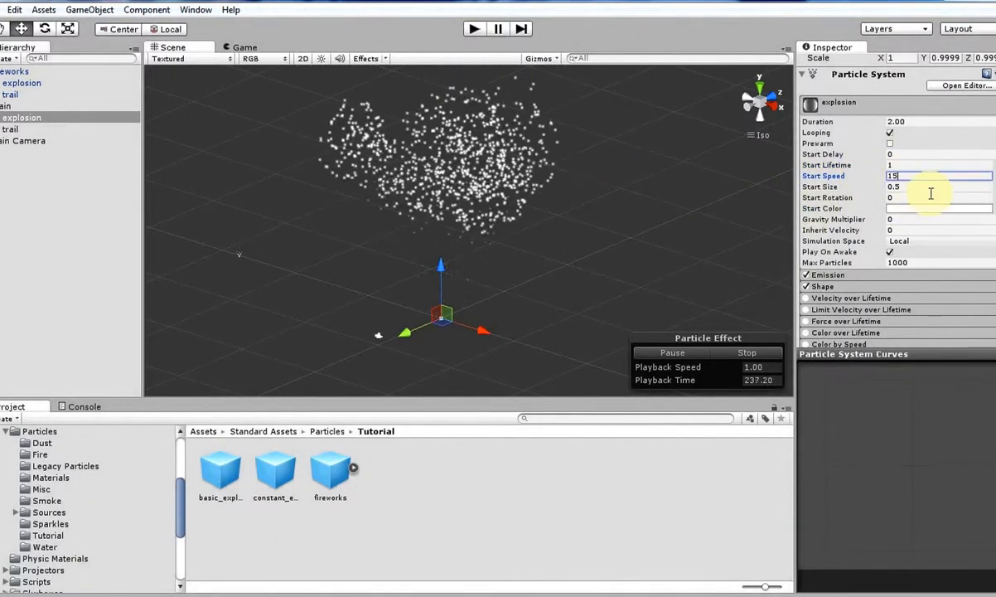
{"action": "left_click", "coordinate": [918, 185]}
{"action": "type", "text": "0.35"}
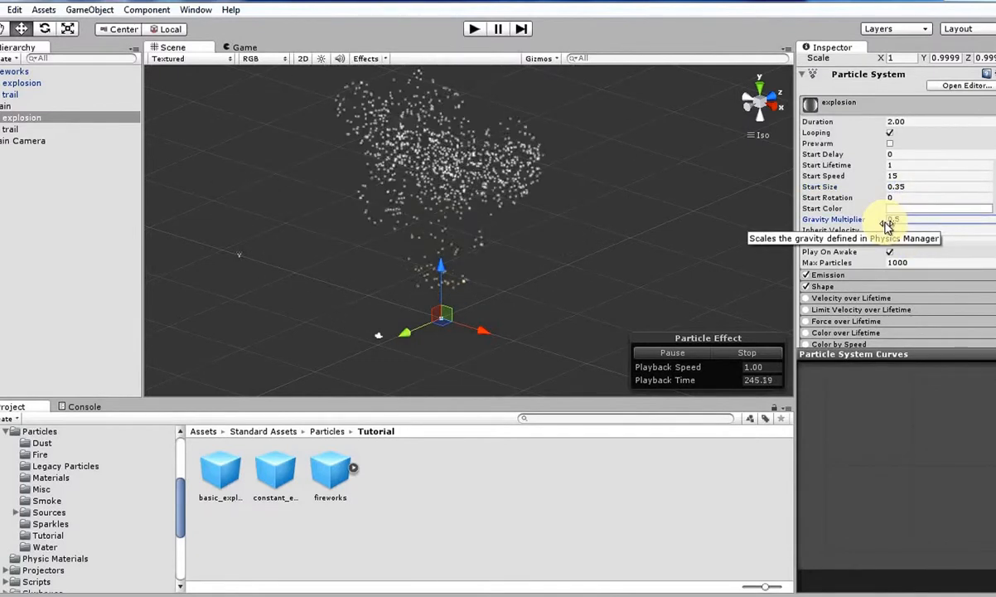
{"action": "left_click", "coordinate": [924, 218]}
{"action": "type", "text": "1"}
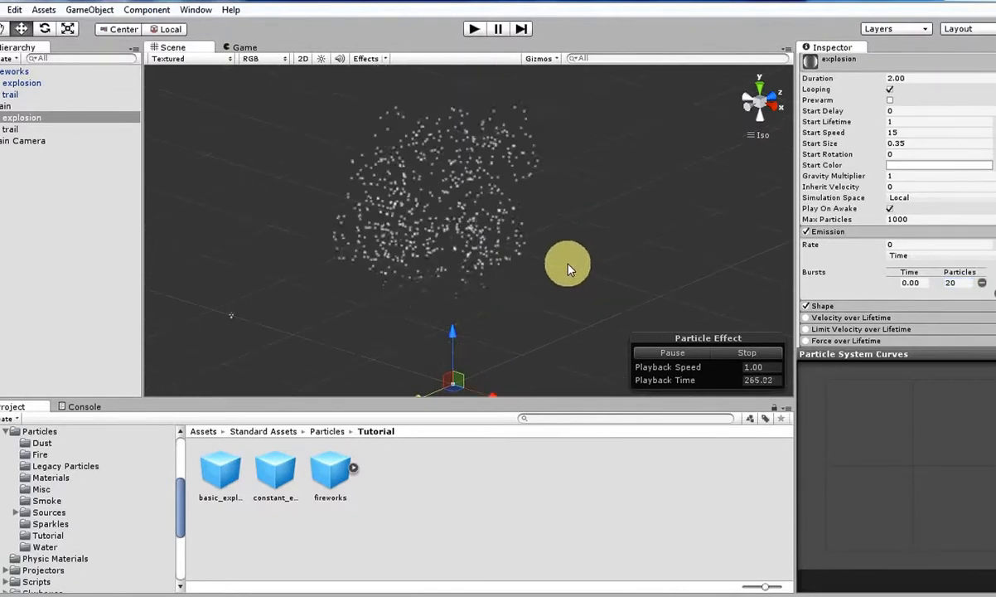
- Enable Size over Lifetime with a descending shrink curve, and enable Color over Lifetime
{"action": "scroll", "scroll_direction": "down", "scroll_amount": 3}
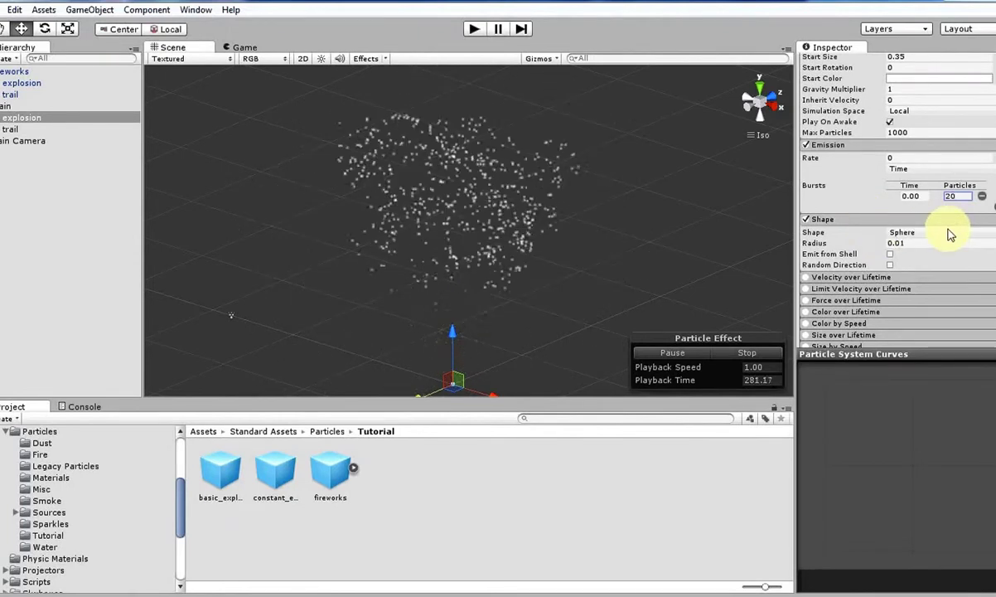
{"action": "mouse_move", "coordinate": [884, 274]}
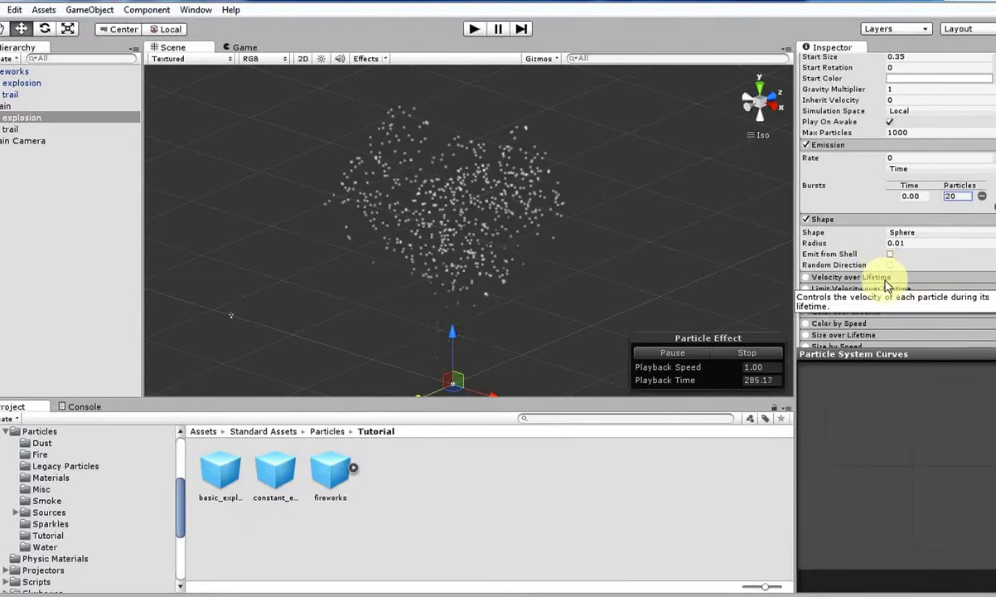
{"action": "scroll", "scroll_direction": "down", "scroll_amount": 3}
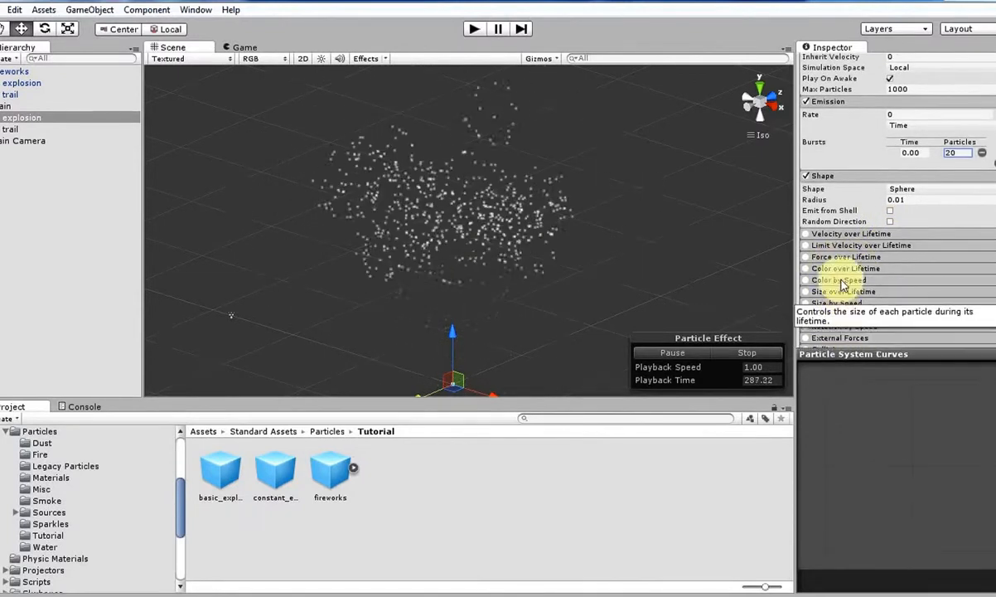
{"action": "left_click", "coordinate": [803, 291]}
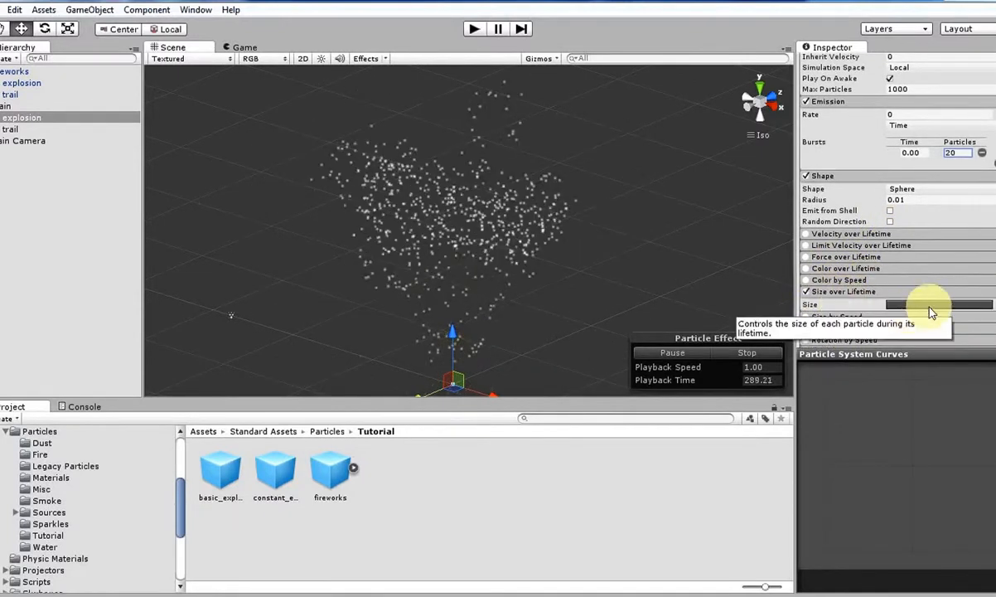
{"action": "left_click", "coordinate": [945, 305]}
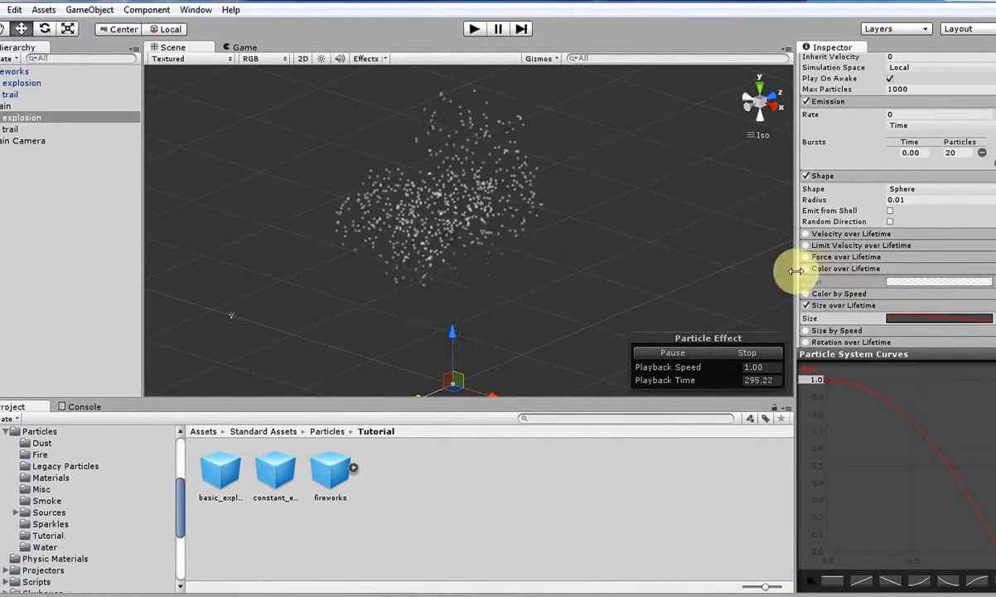
{"action": "left_click", "coordinate": [935, 282]}
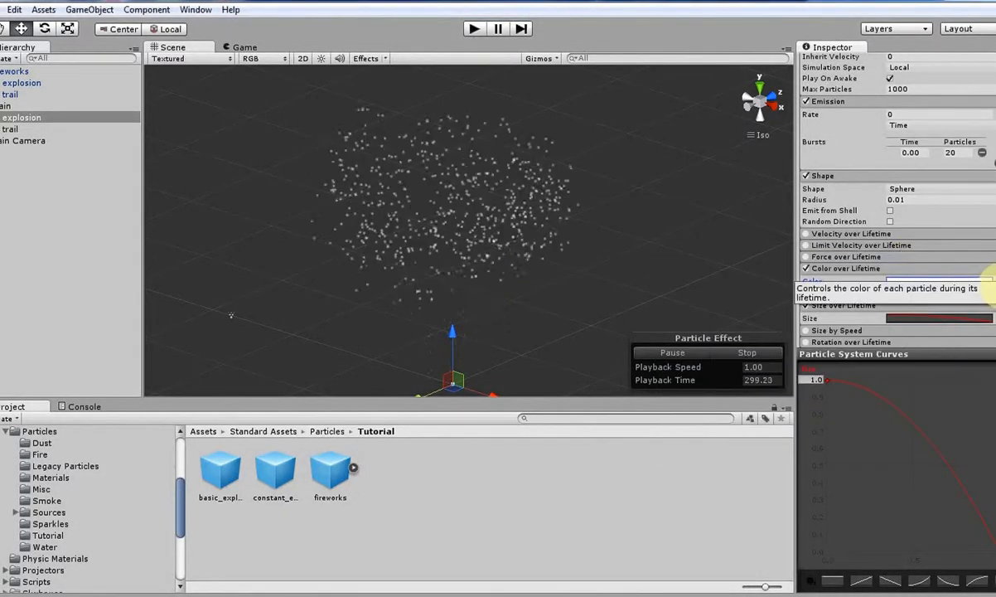
- Adjust the gradient's alpha key so the explosion stays nearly opaque before fading out
{"action": "left_click", "coordinate": [937, 280]}
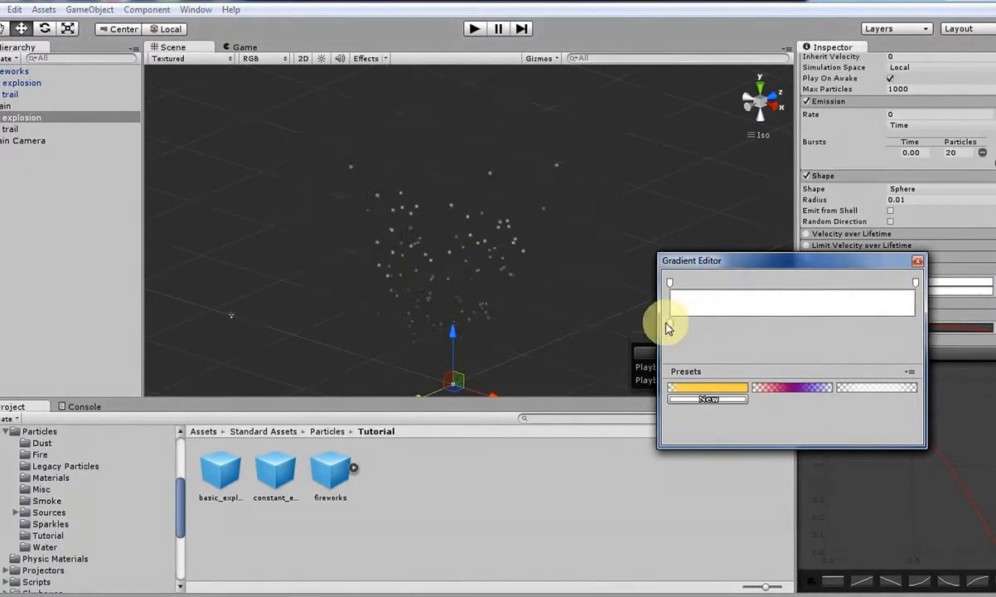
{"action": "left_click", "coordinate": [669, 324]}
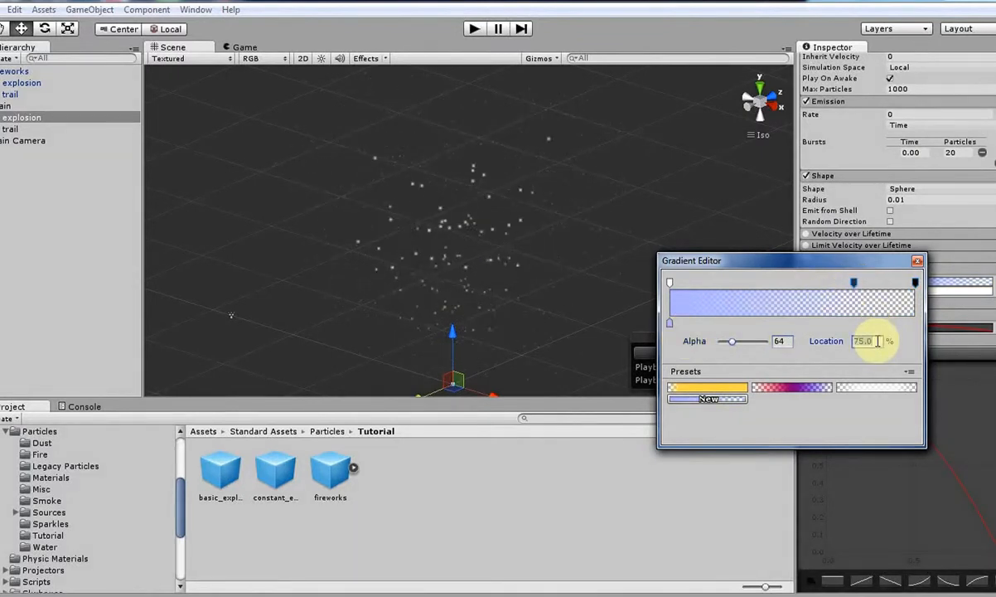
{"action": "left_click_drag", "start_coordinate": [731, 341], "coordinate": [752, 342]}
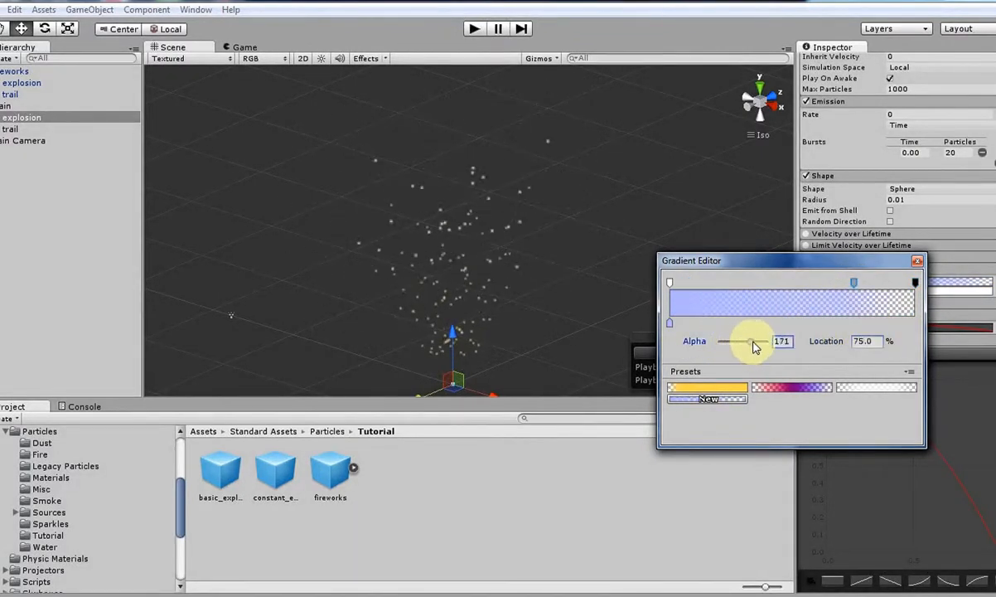
{"action": "left_click_drag", "start_coordinate": [749, 341], "coordinate": [765, 342]}
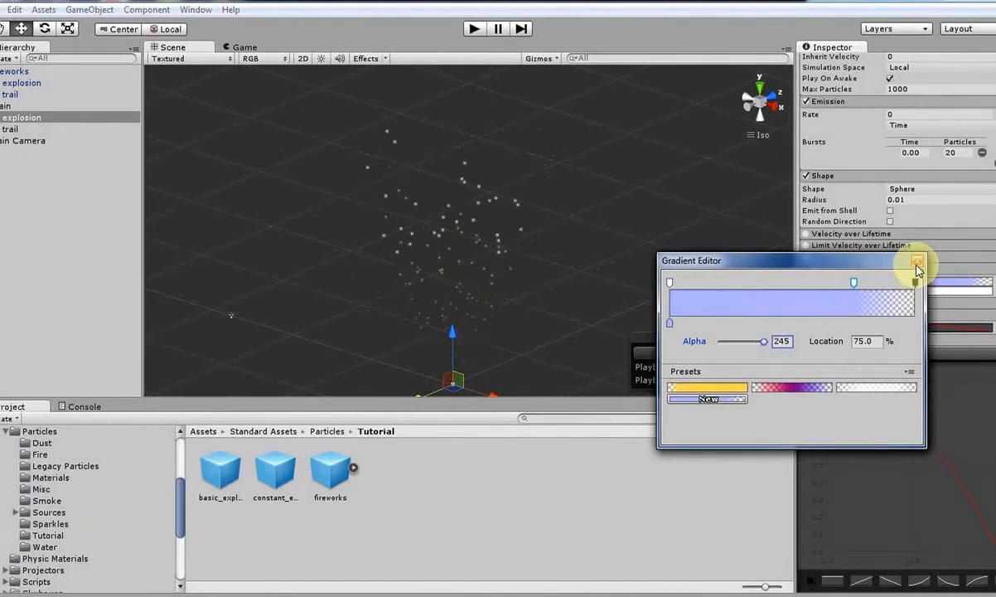
{"action": "left_click", "coordinate": [915, 262]}
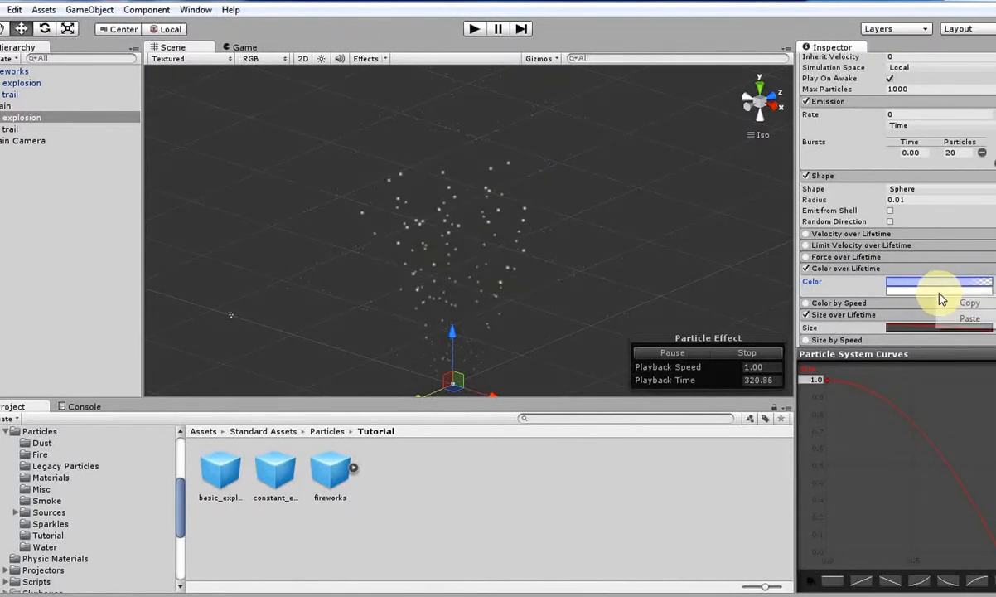
- Set the gradient's starting colour key to pale yellow
{"action": "left_click", "coordinate": [941, 282]}
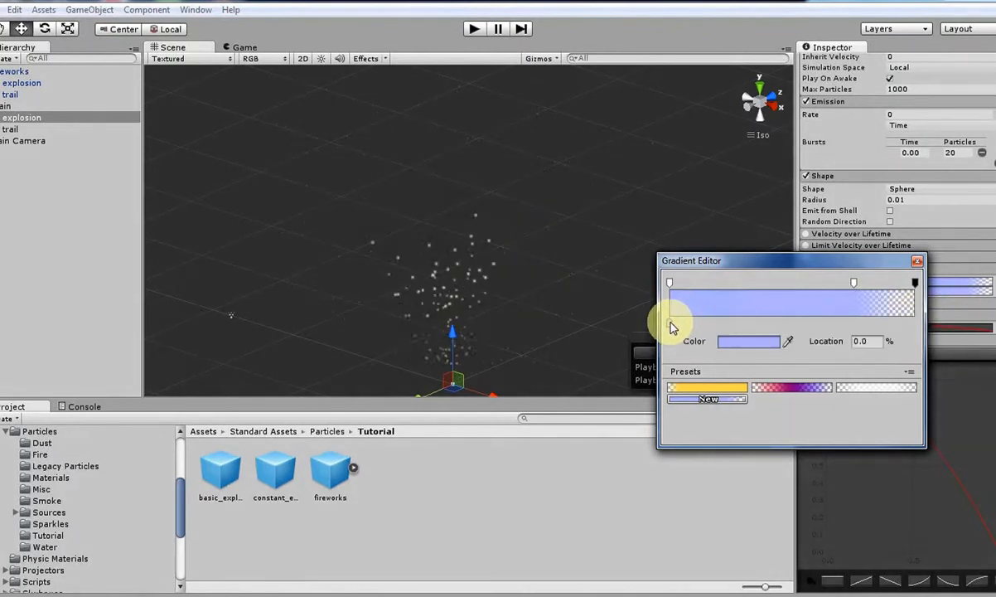
{"action": "left_click", "coordinate": [748, 341]}
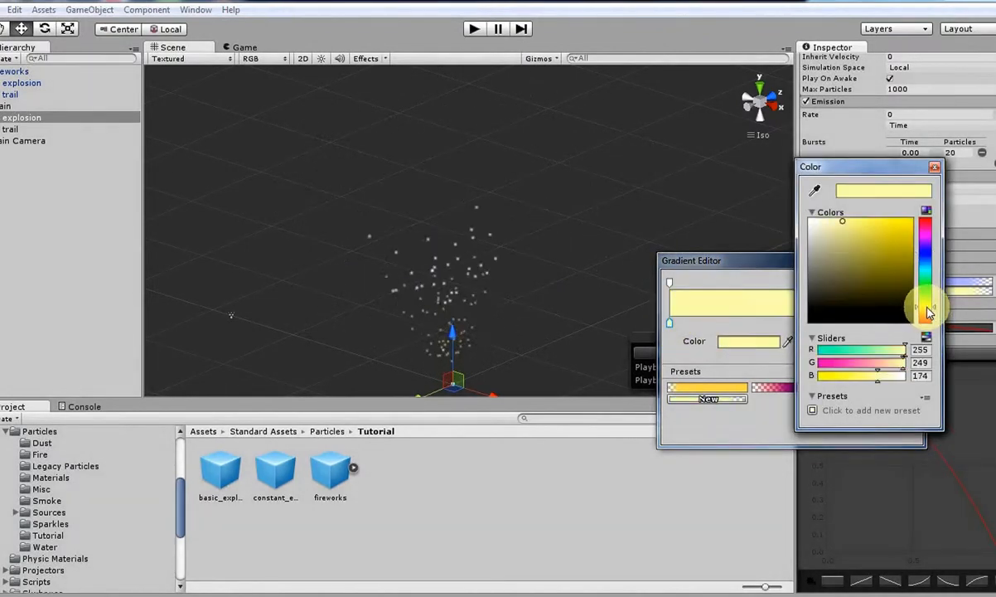
{"action": "left_click", "coordinate": [935, 165]}
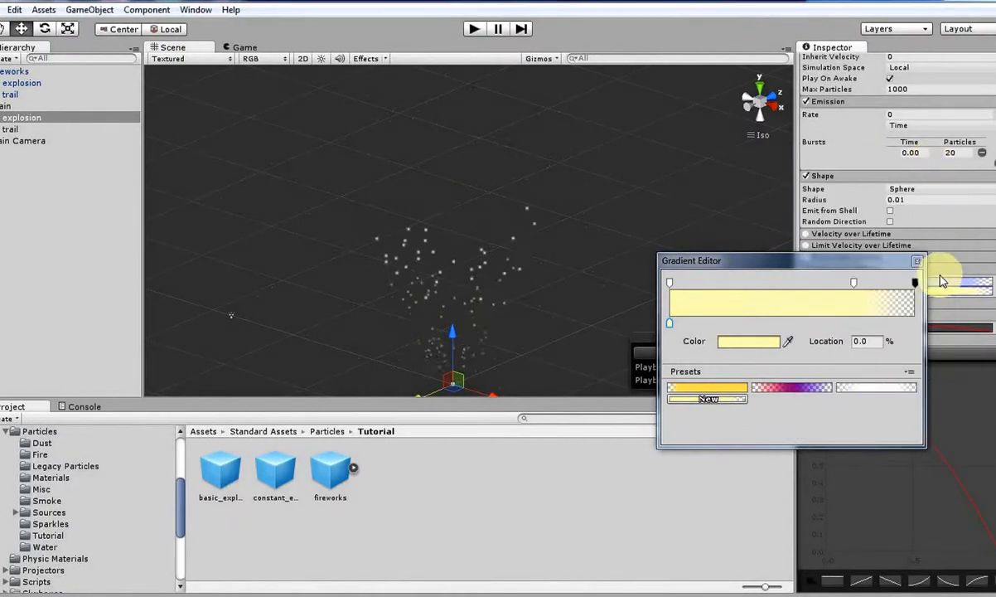